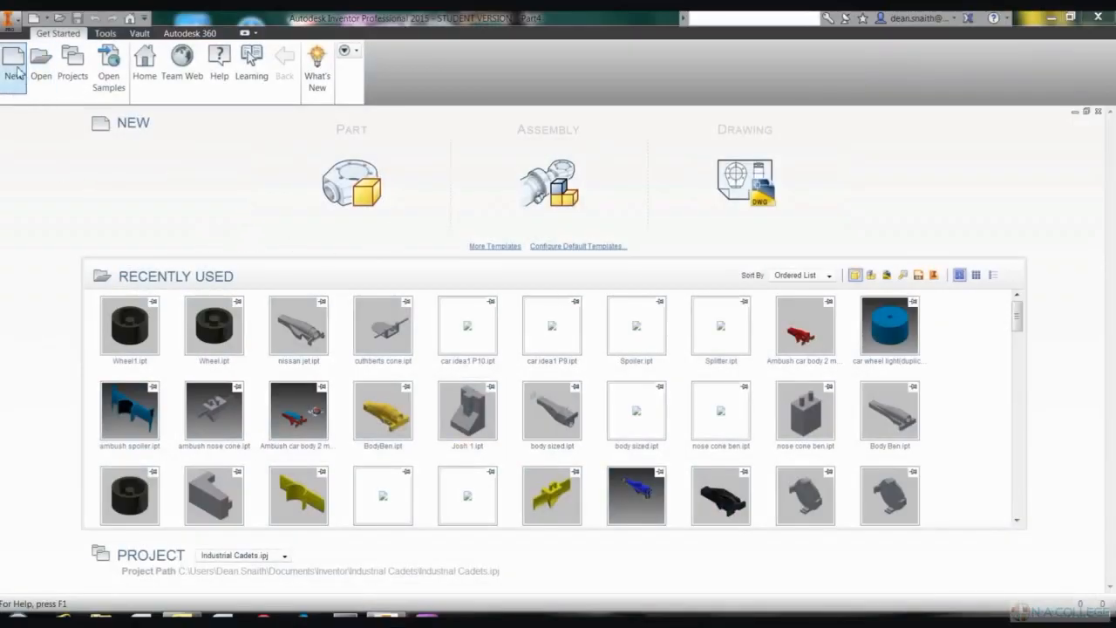
- Create a new part from the Standard (mm).ipt template
click(14, 62)
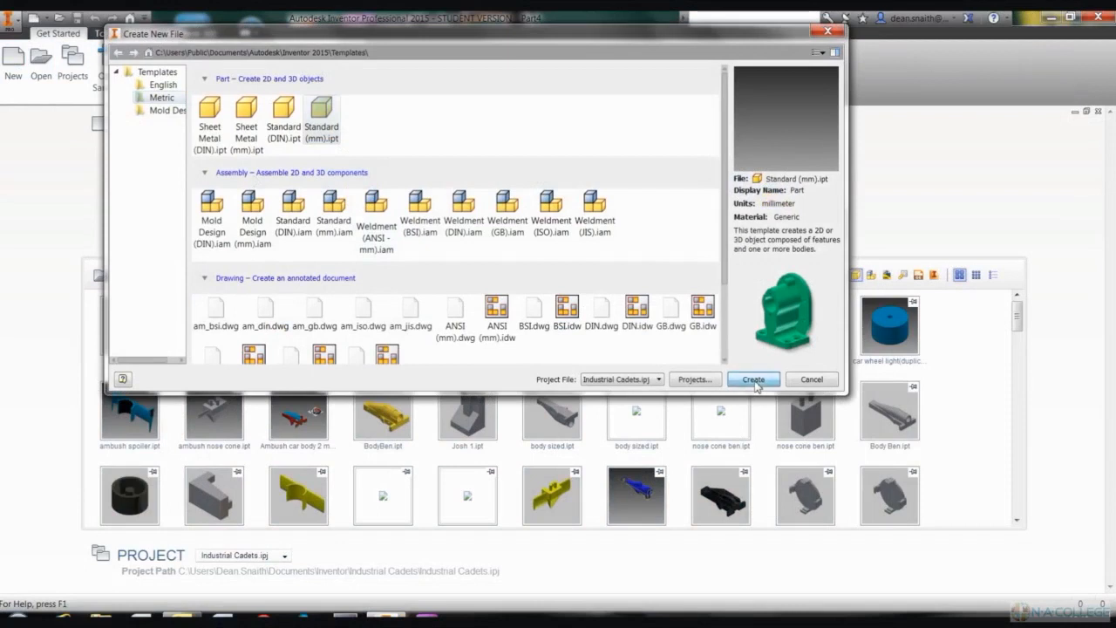
click(753, 378)
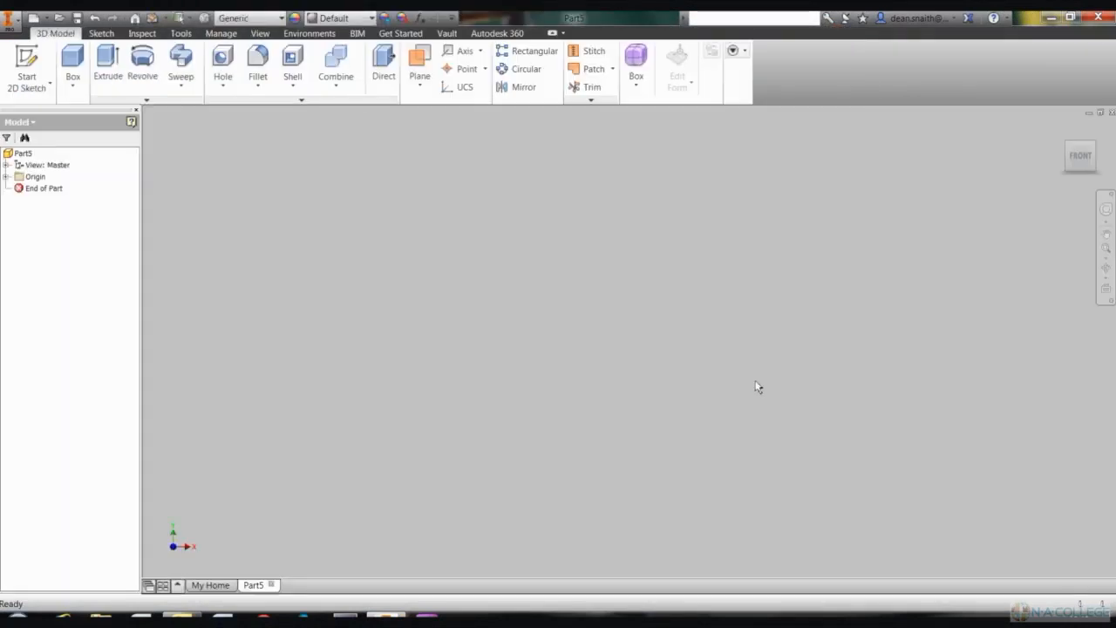
mouse_move(59, 410)
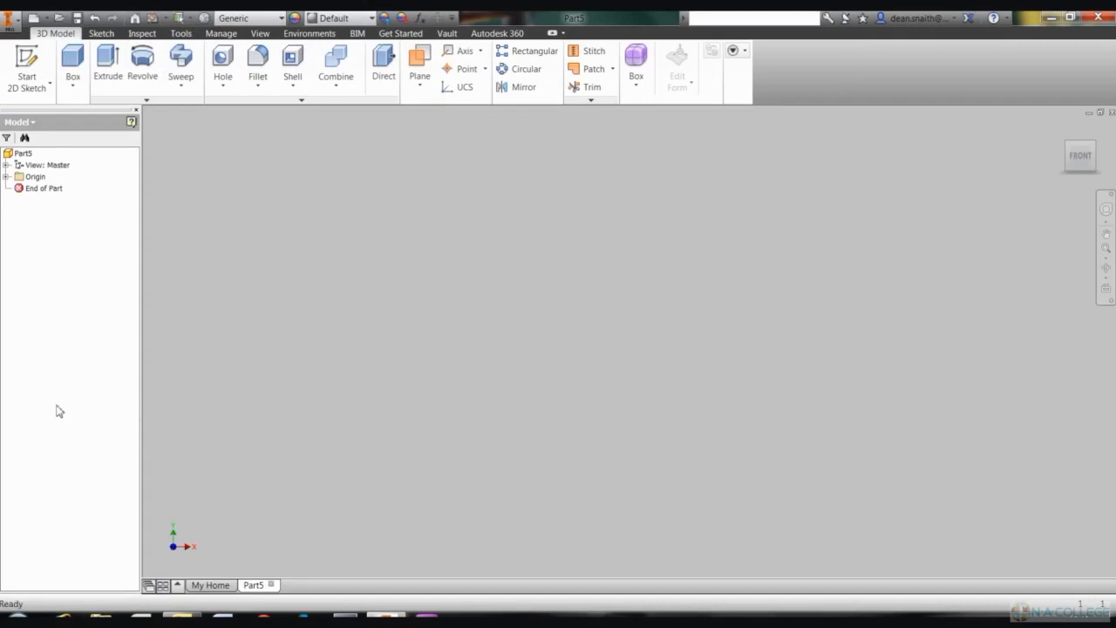
mouse_move(27, 66)
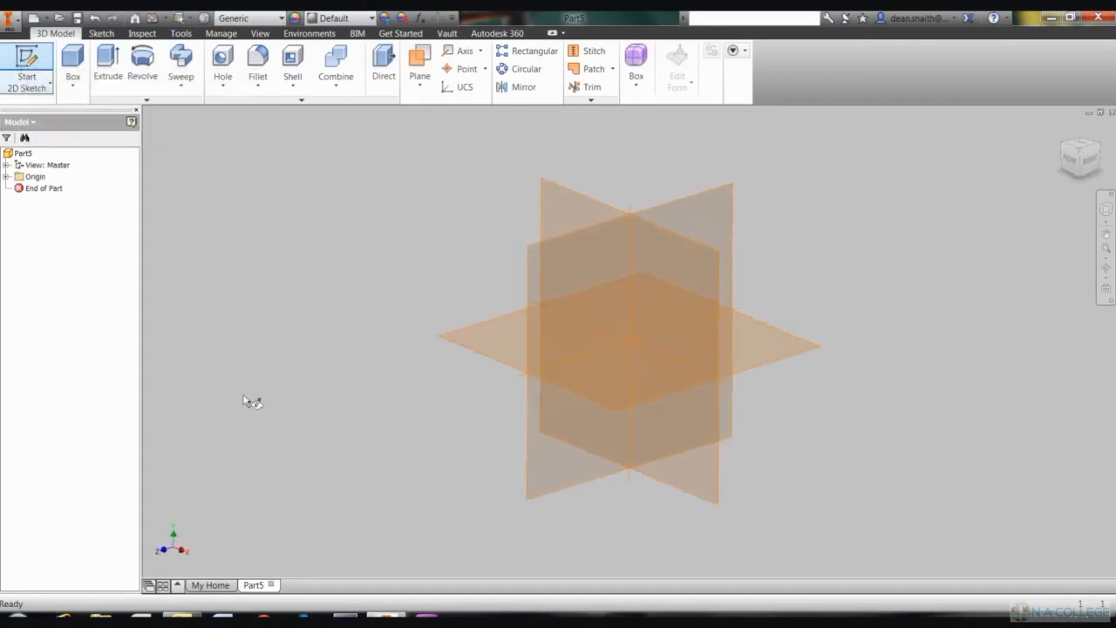
mouse_move(579, 210)
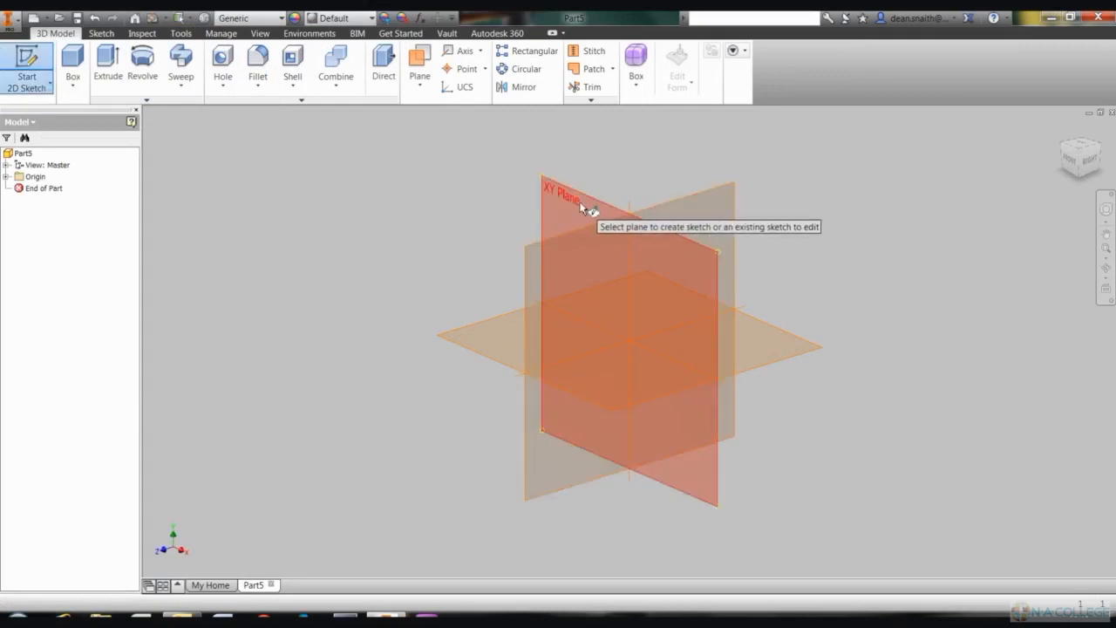
- Start Sketch1 on the XY origin plane
click(562, 193)
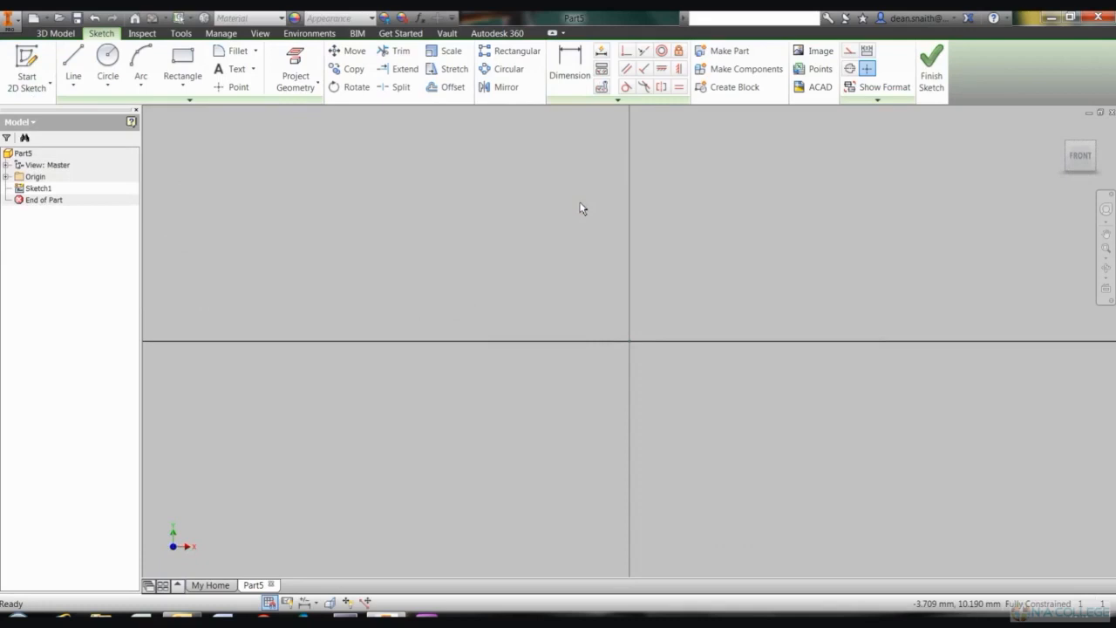
- Draw a circle centred on the origin and dimension its diameter to 25 mm
click(108, 66)
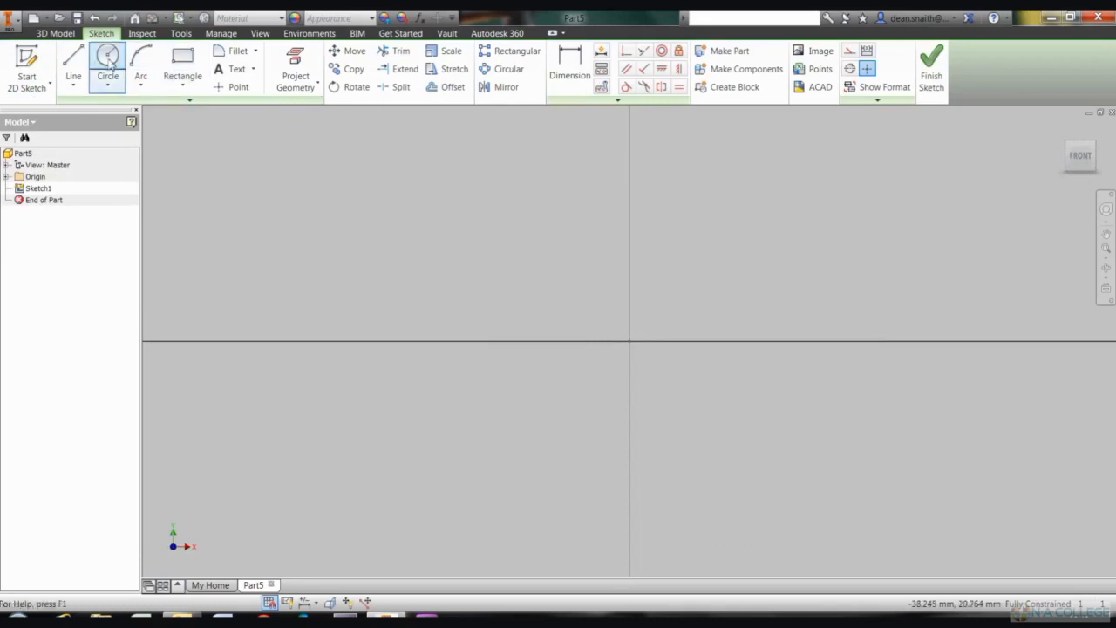
click(108, 66)
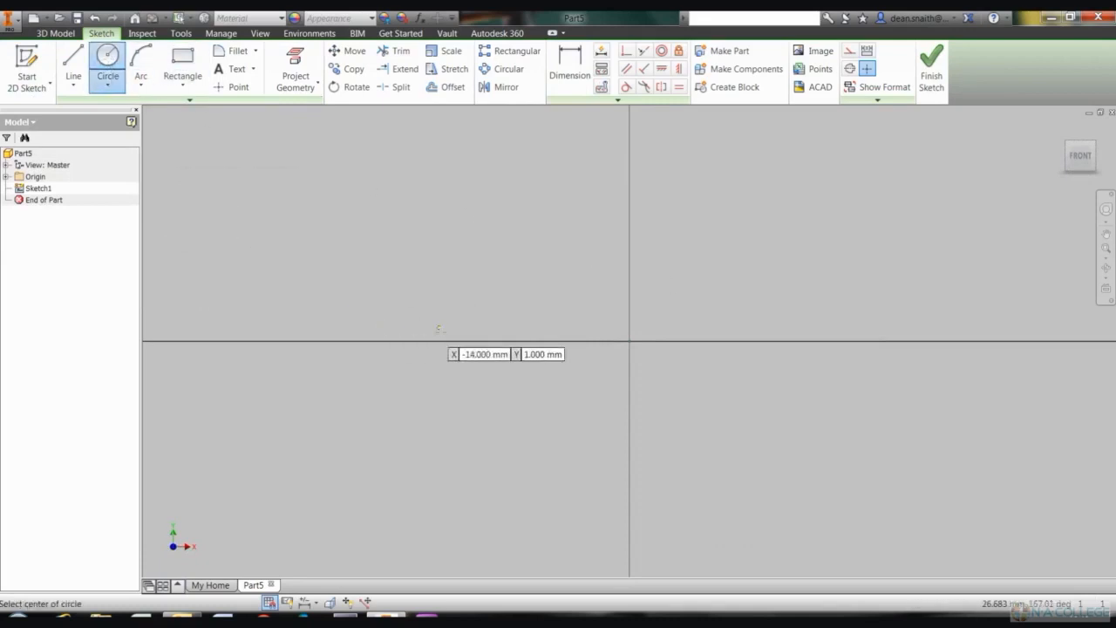
mouse_move(628, 340)
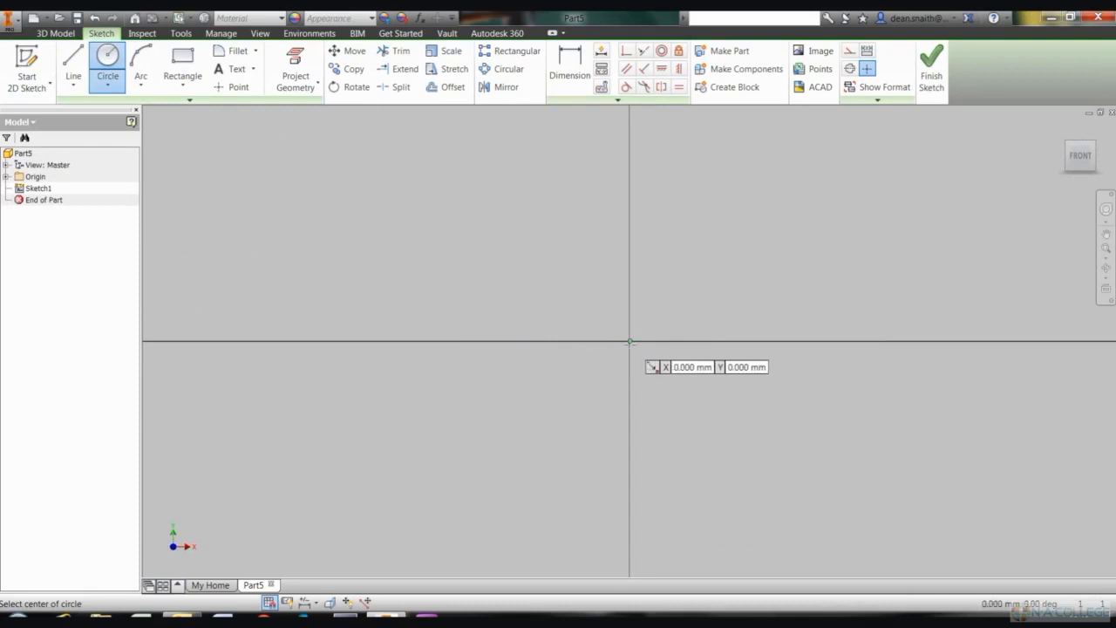
click(629, 340)
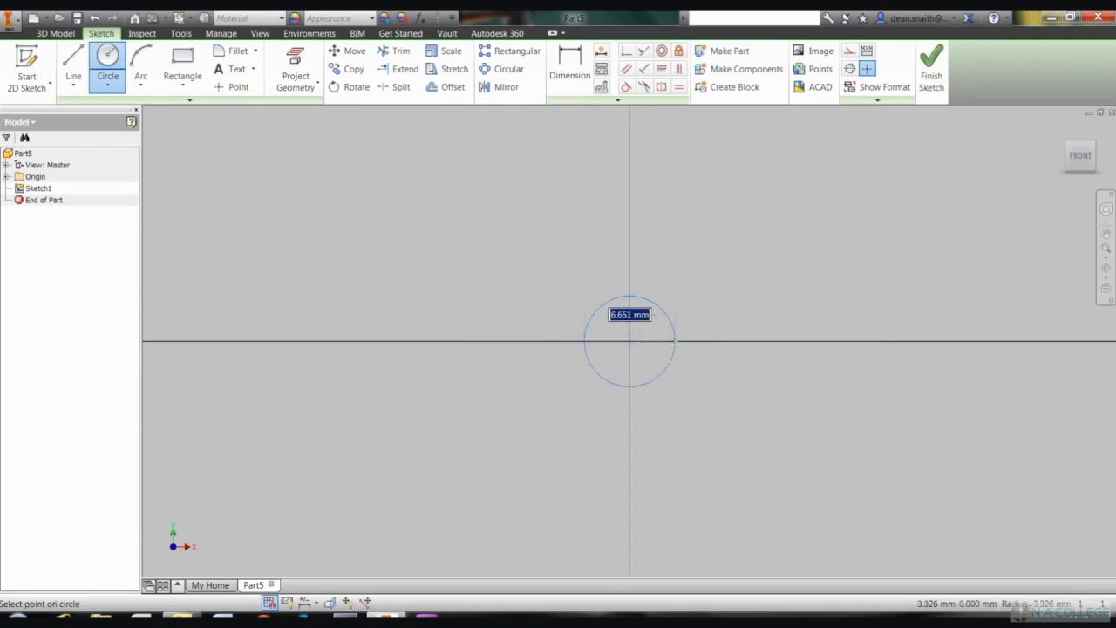
text(24)
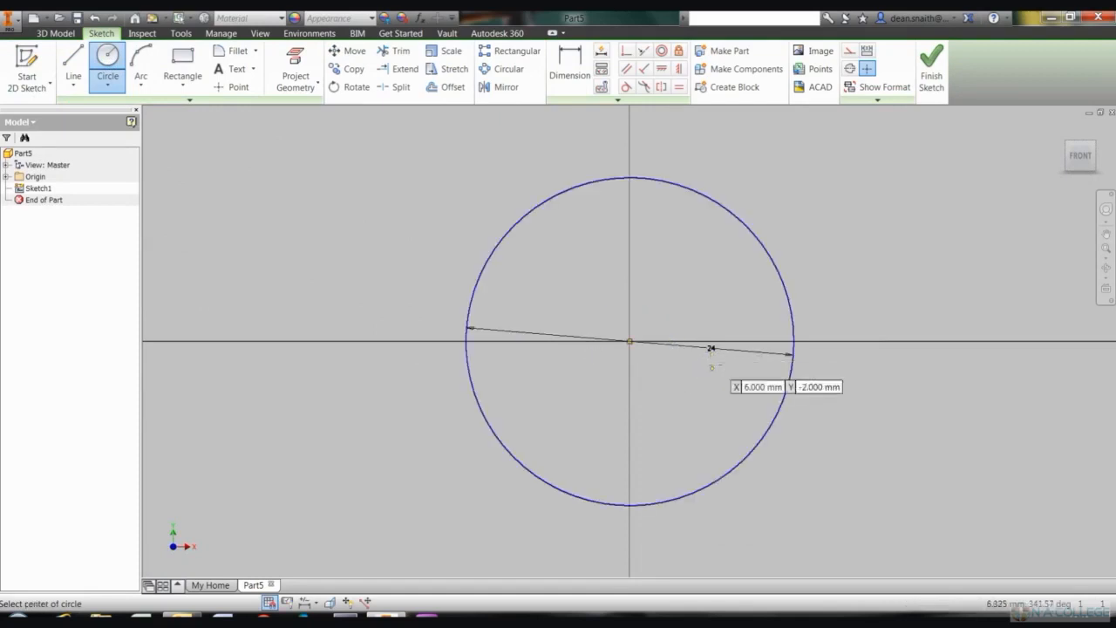
click(568, 66)
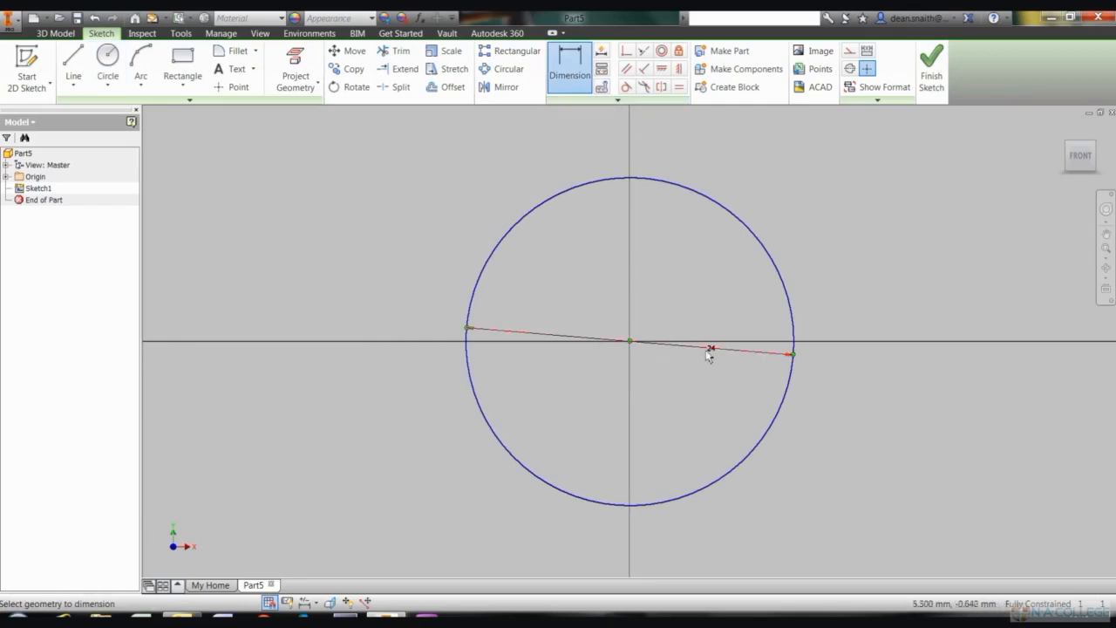
click(708, 352)
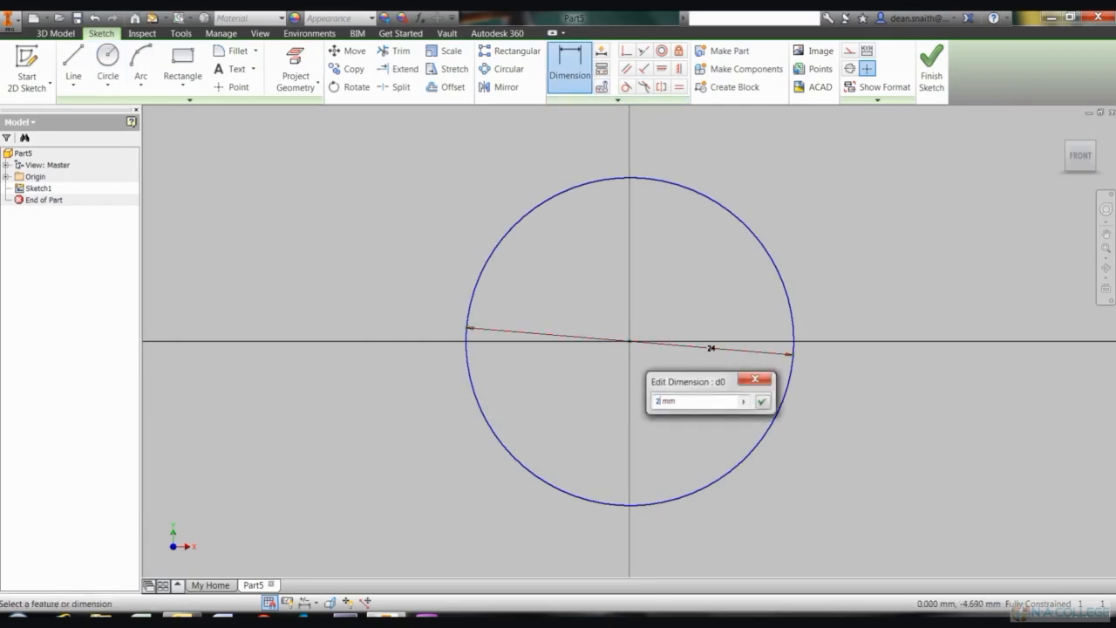
text(5)
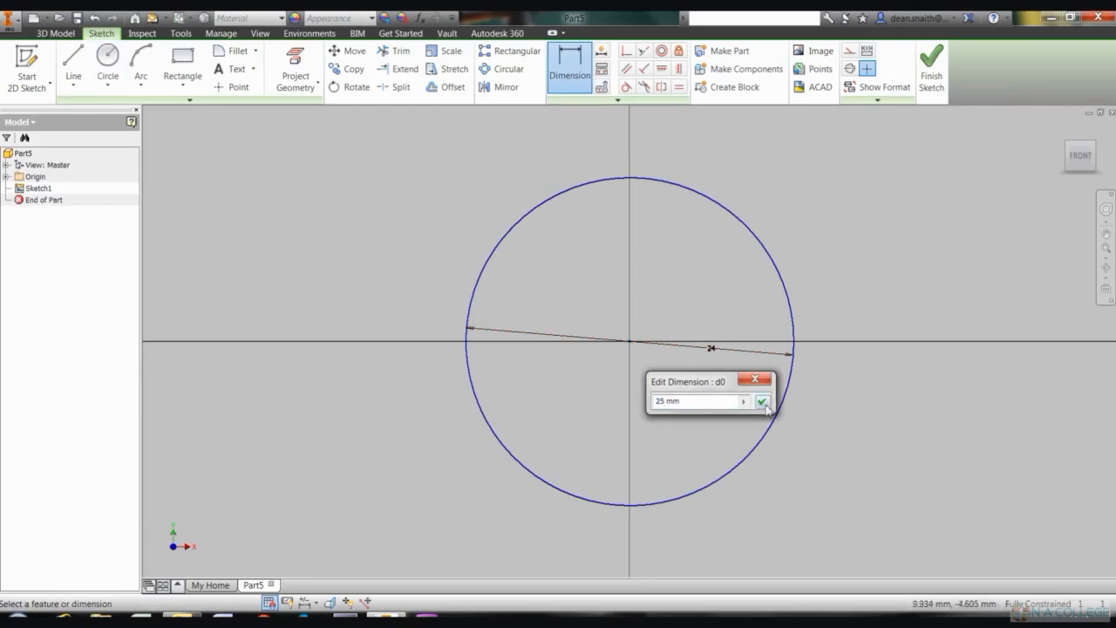
click(762, 401)
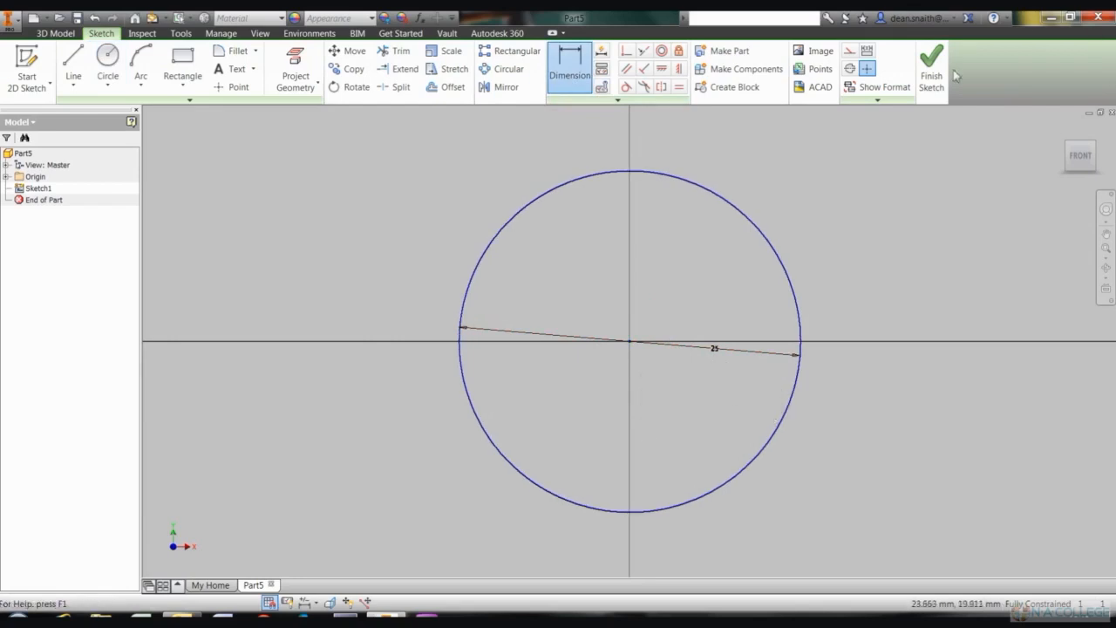
- Finish Sketch1 and extrude the circle 14 mm into solid cylinder Extrusion1
click(931, 70)
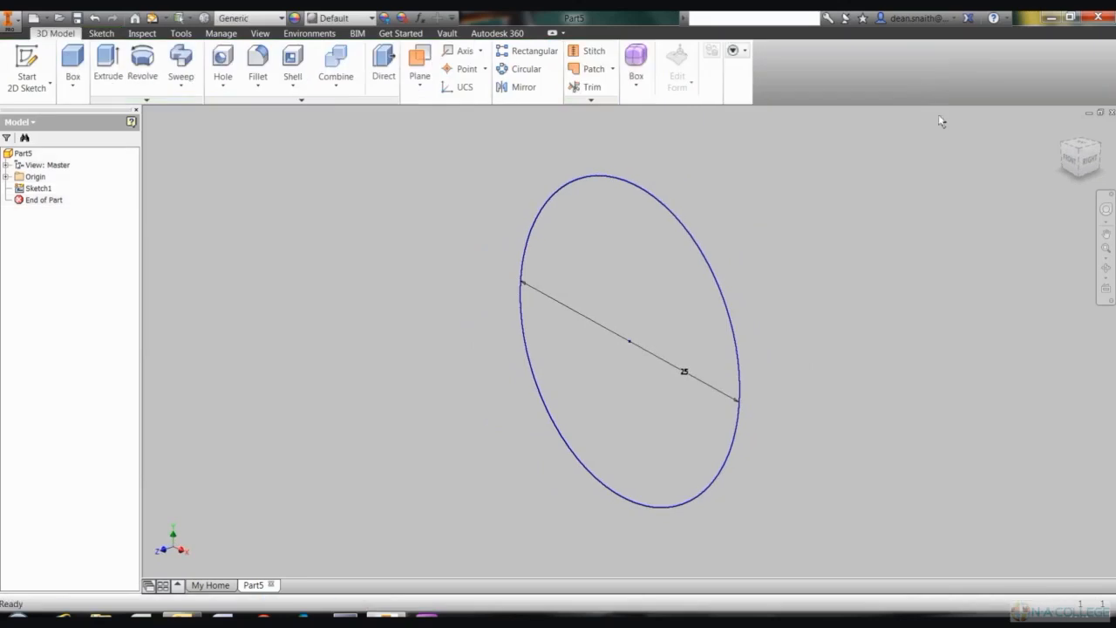
mouse_move(108, 62)
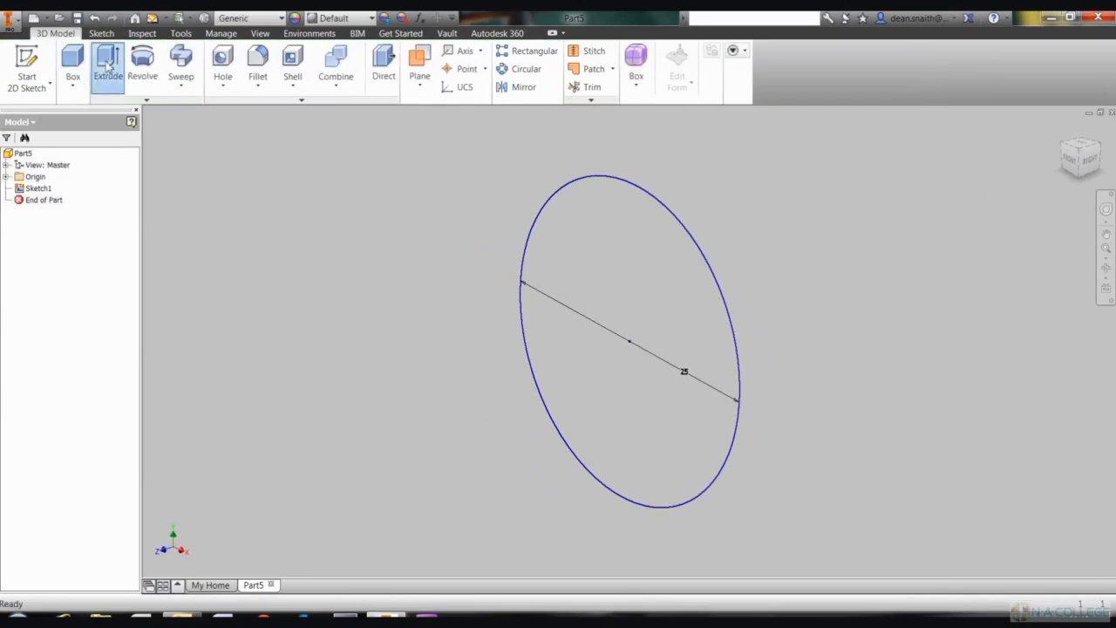
click(108, 61)
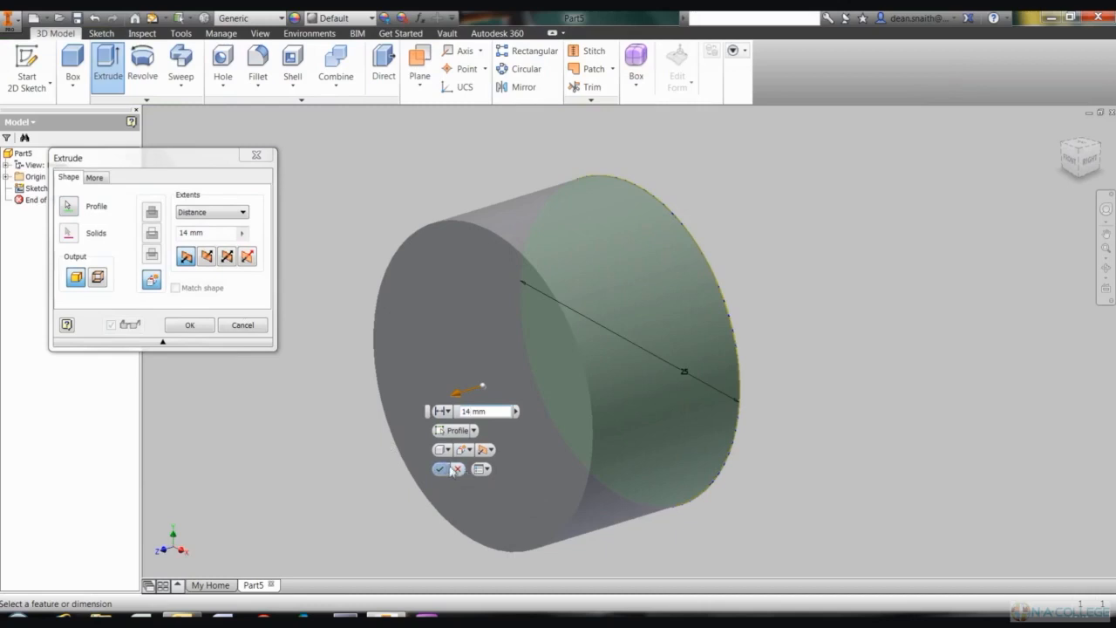
click(189, 324)
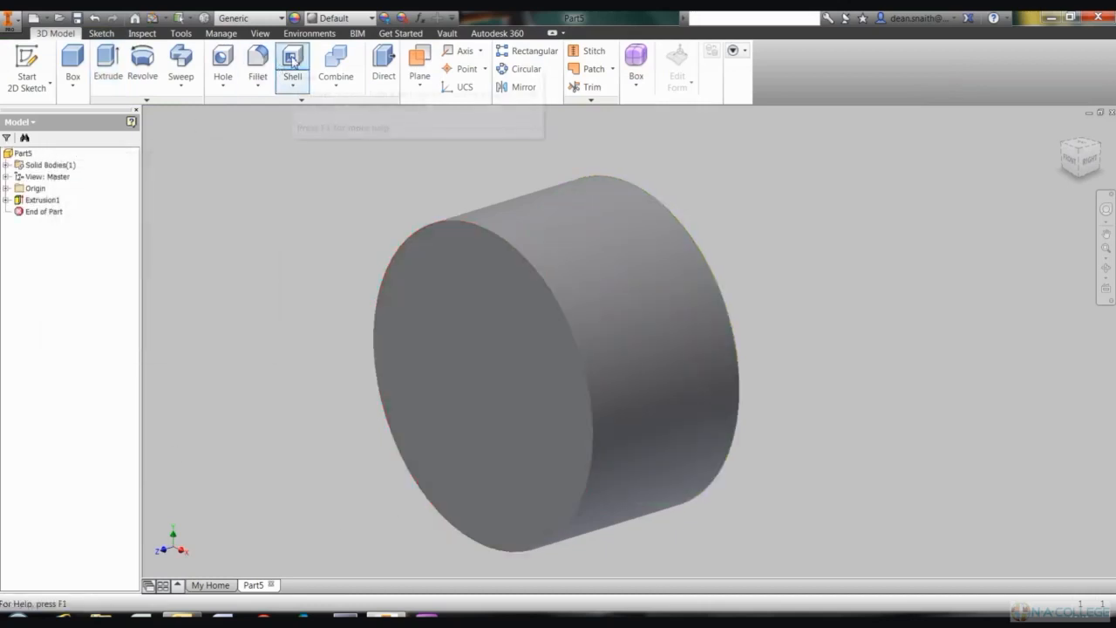
- Shell the cylinder with 2 mm walls, removing its front face
click(293, 66)
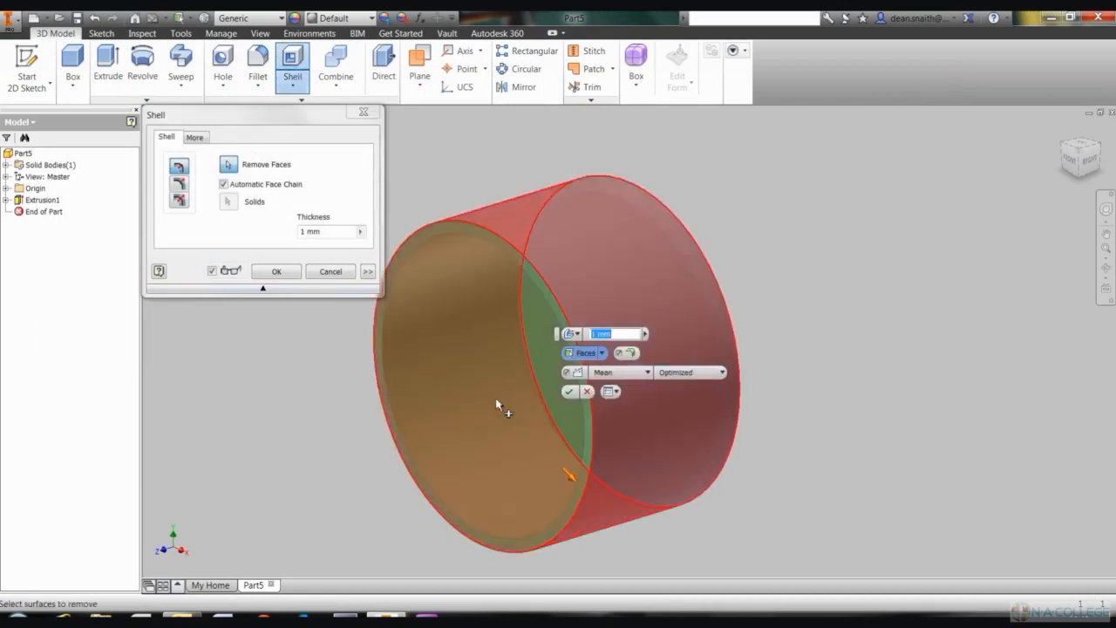
click(497, 404)
text(2)
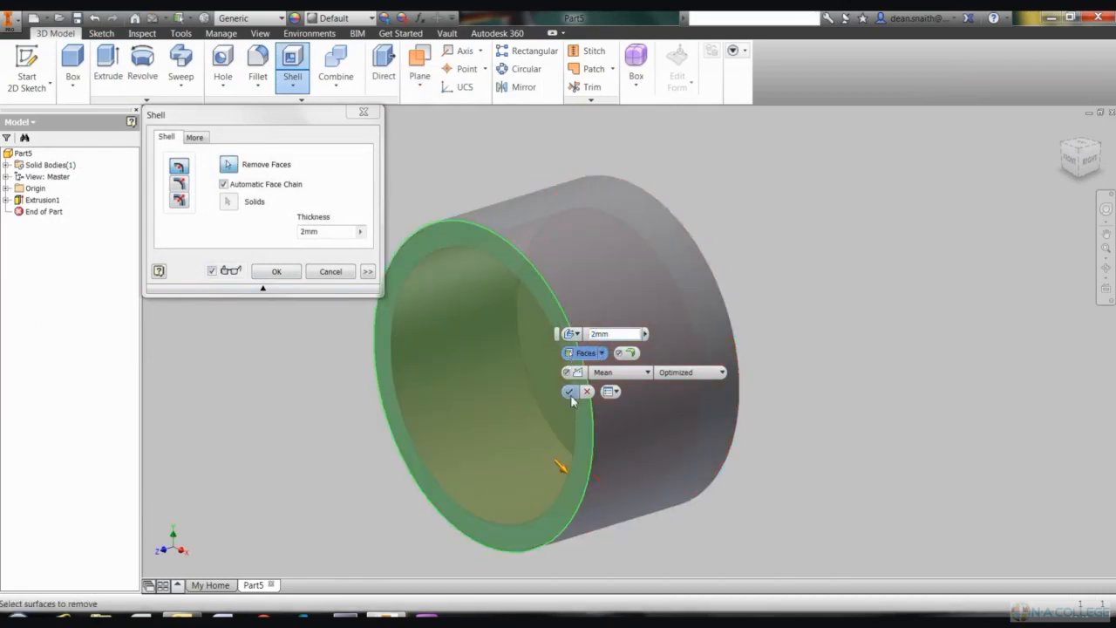
mouse_move(569, 391)
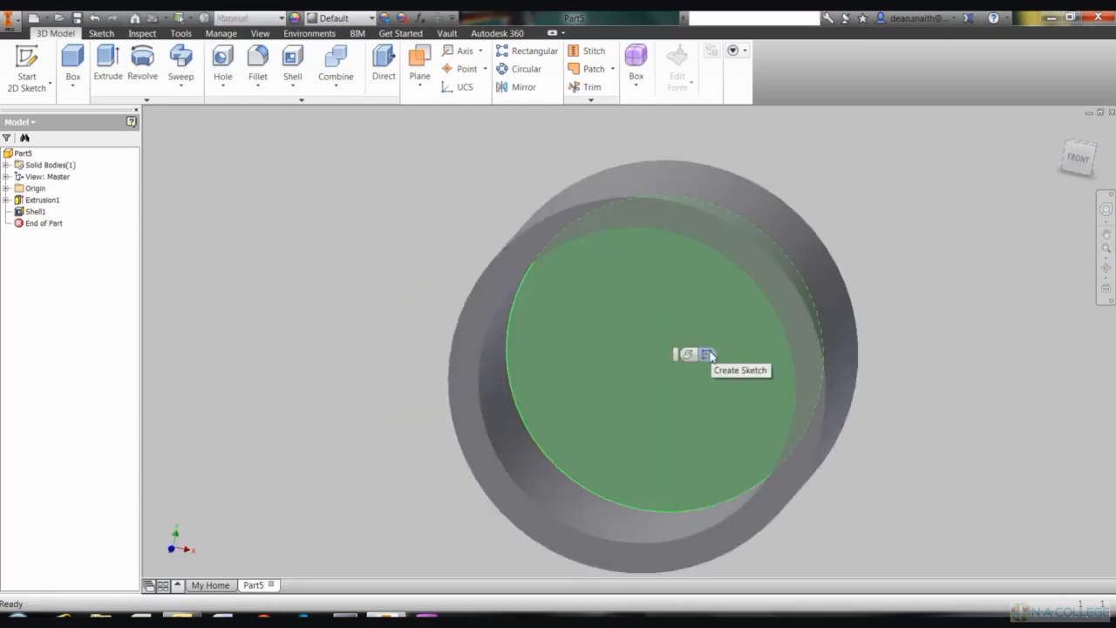
- Sketch a small centred circle on the shelled cylinder's inner face and finish Sketch2
click(706, 354)
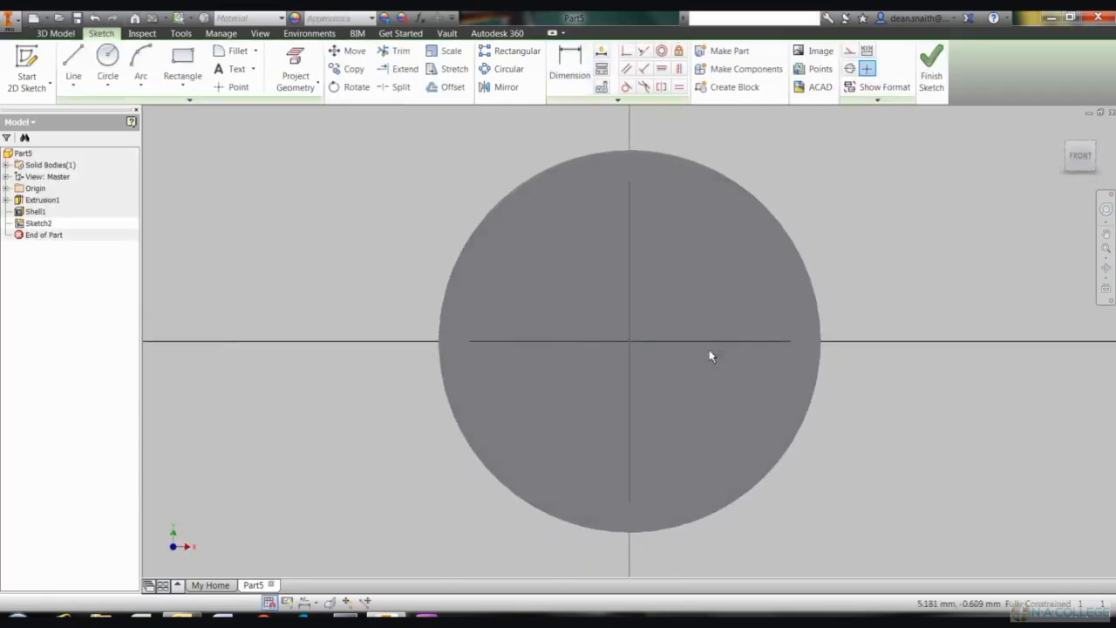
click(108, 66)
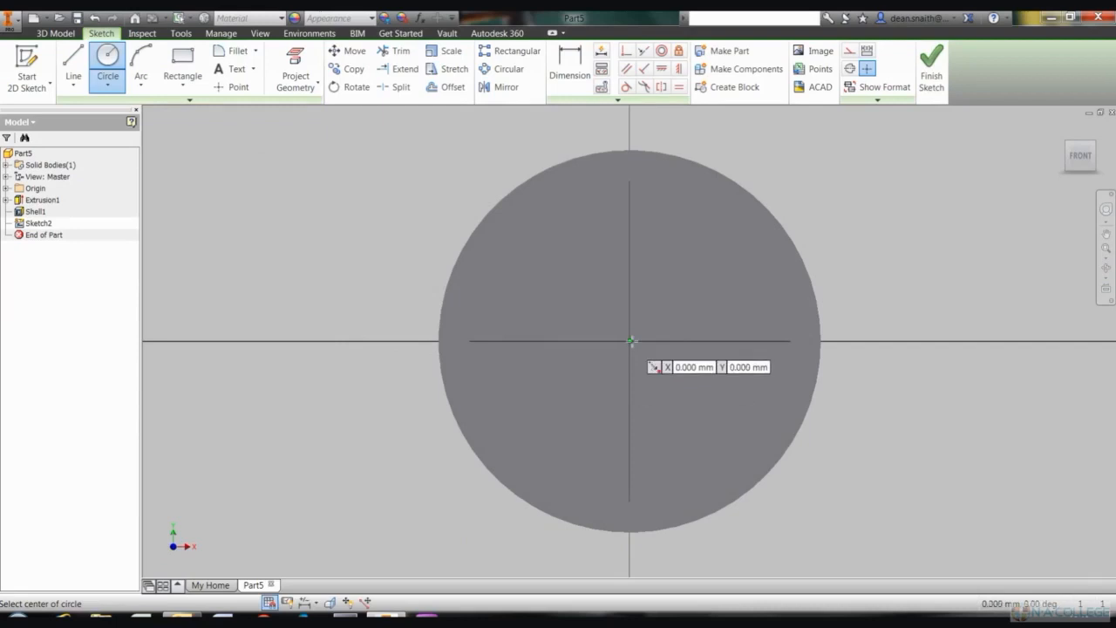
click(631, 340)
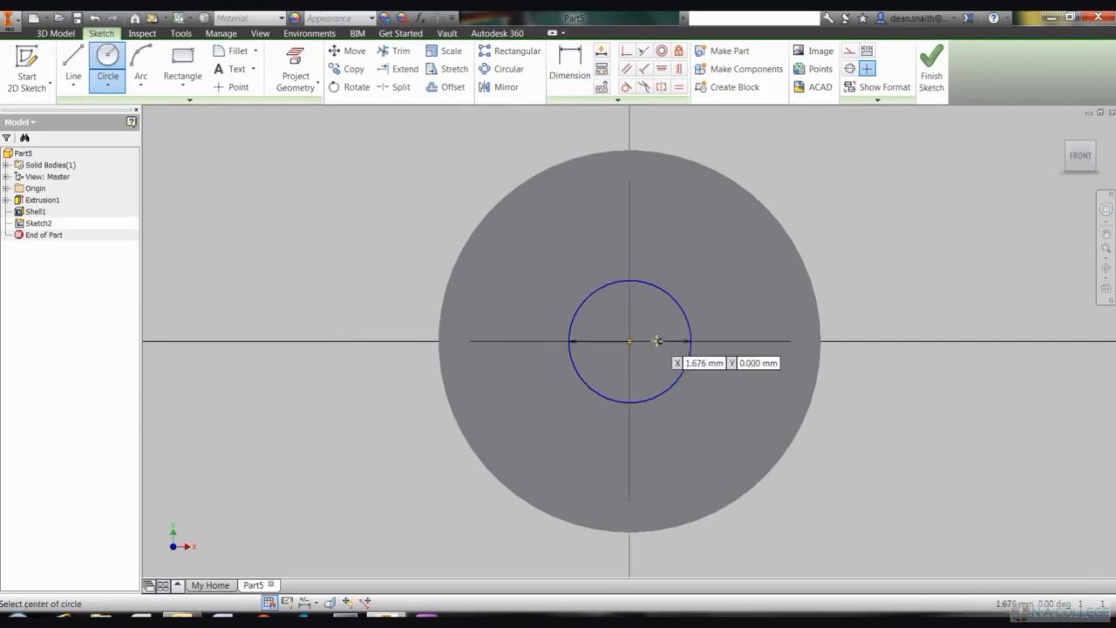
click(931, 68)
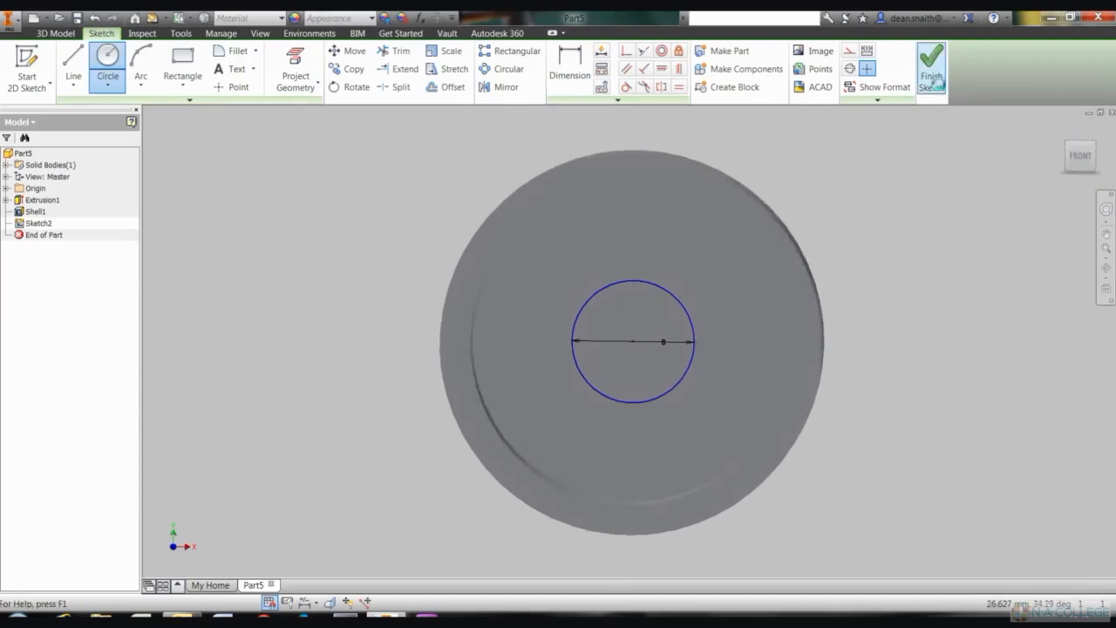
click(931, 68)
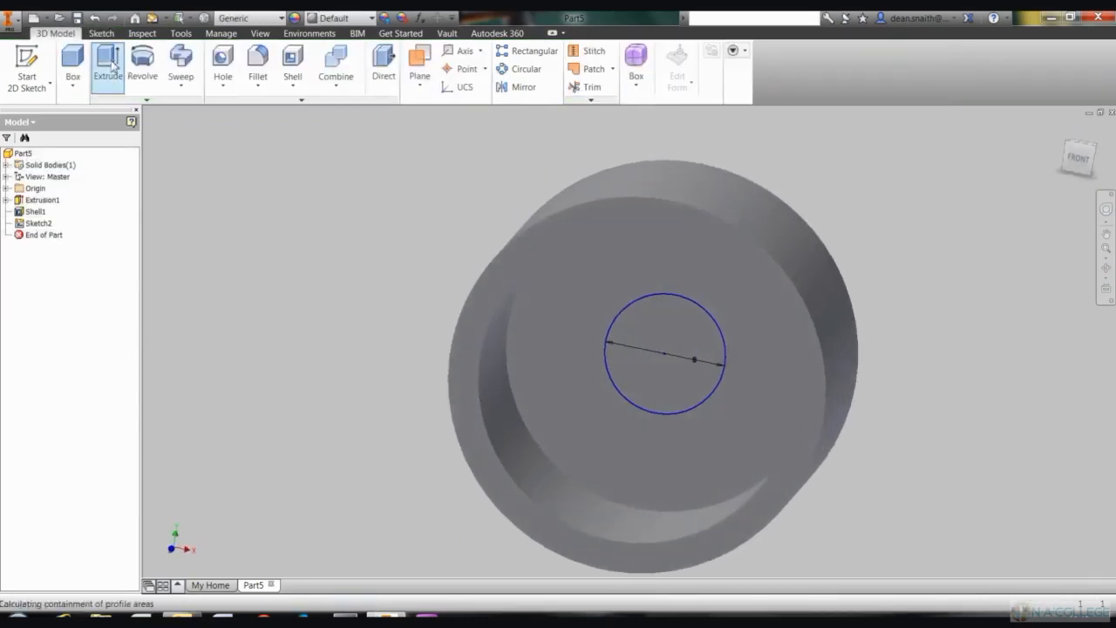
click(108, 66)
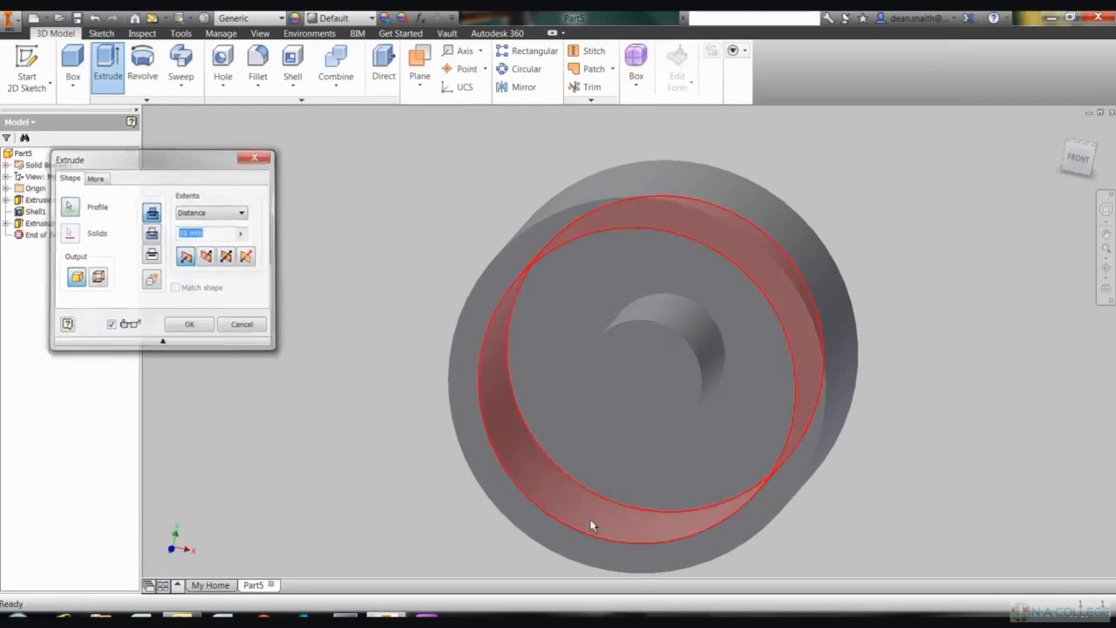
- Extrude the ring profile from Sketch2 to form hub feature Extrusion2
click(188, 322)
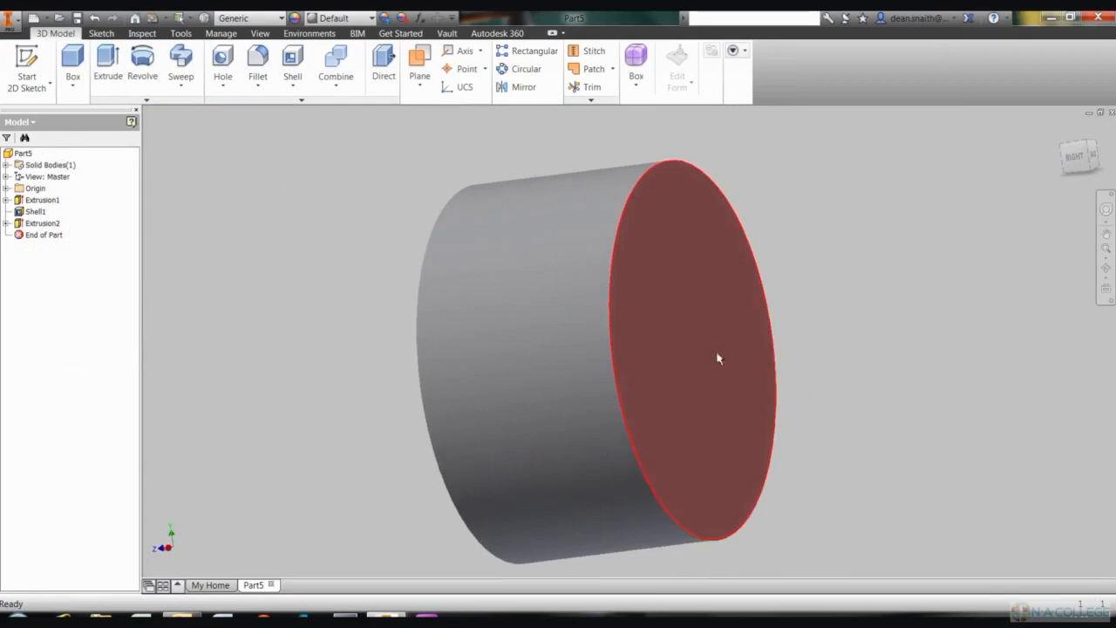
- Draw a small origin-centred circle on the cylinder's flat back face as Sketch3
click(718, 358)
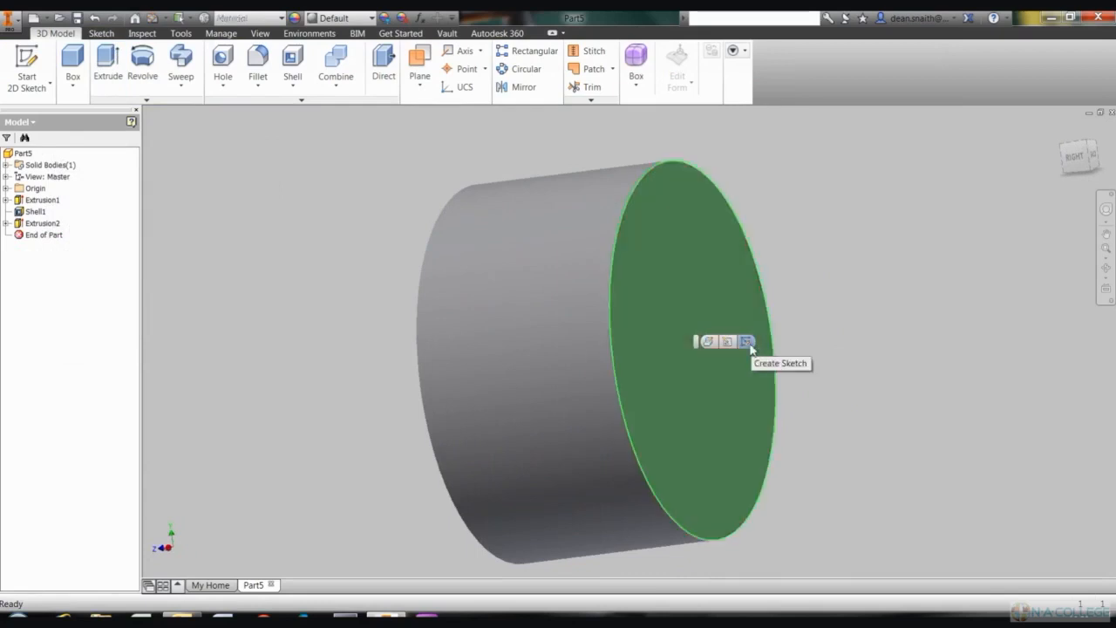
click(746, 340)
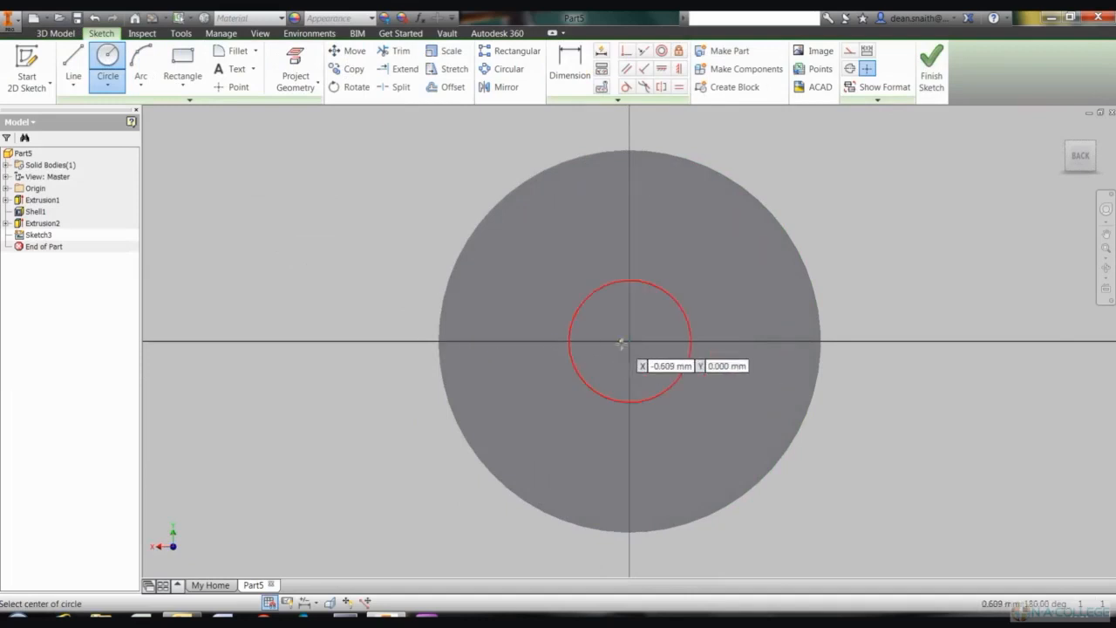
click(621, 341)
text(3.)
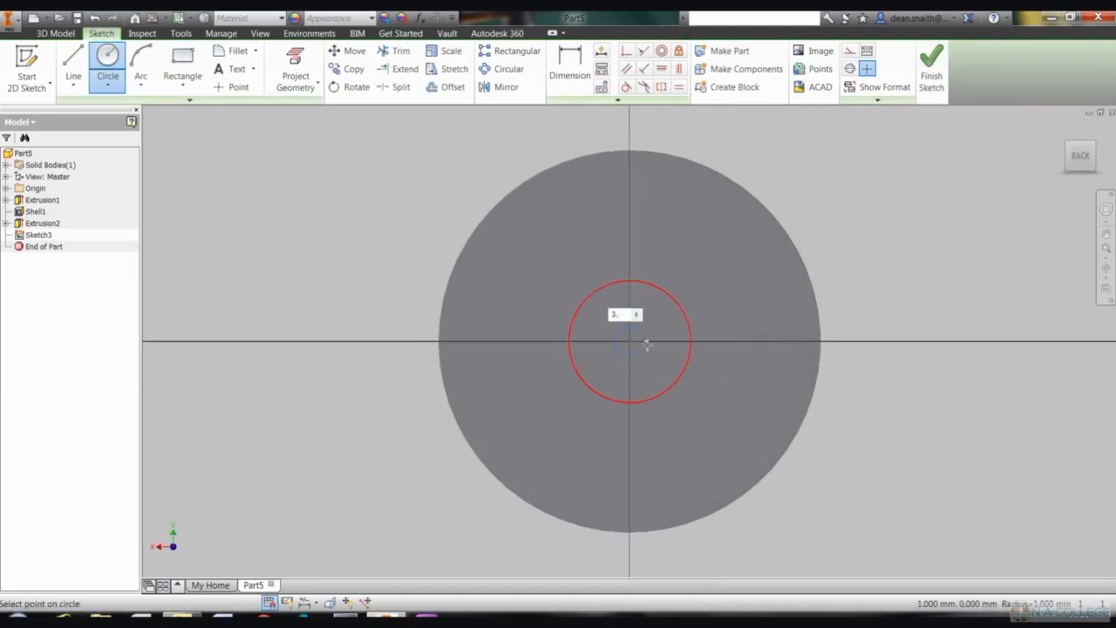
click(629, 342)
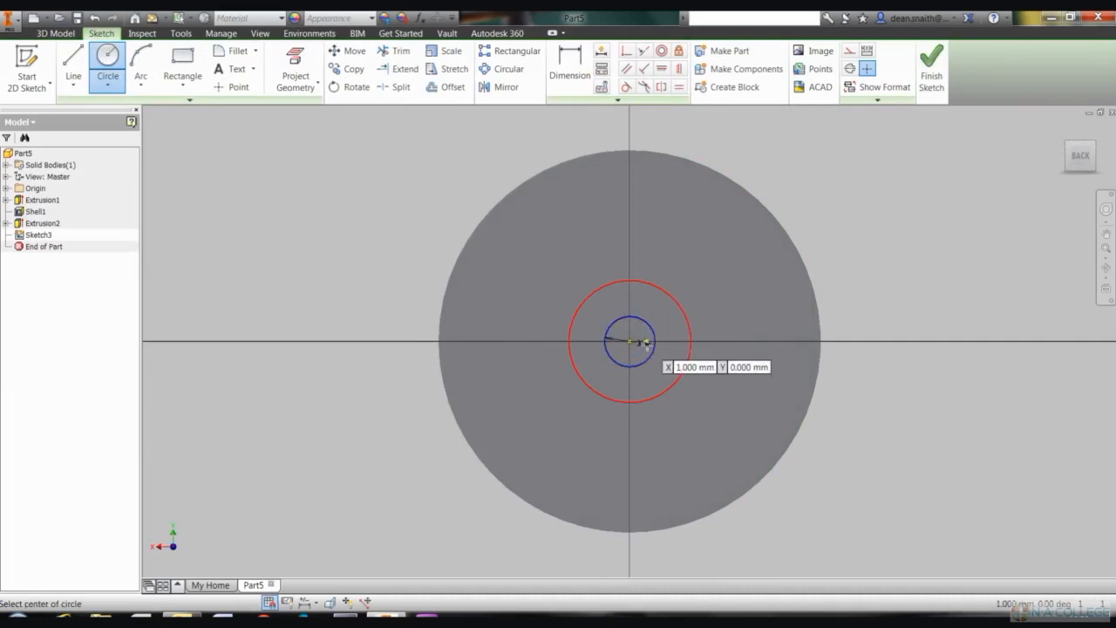
click(931, 70)
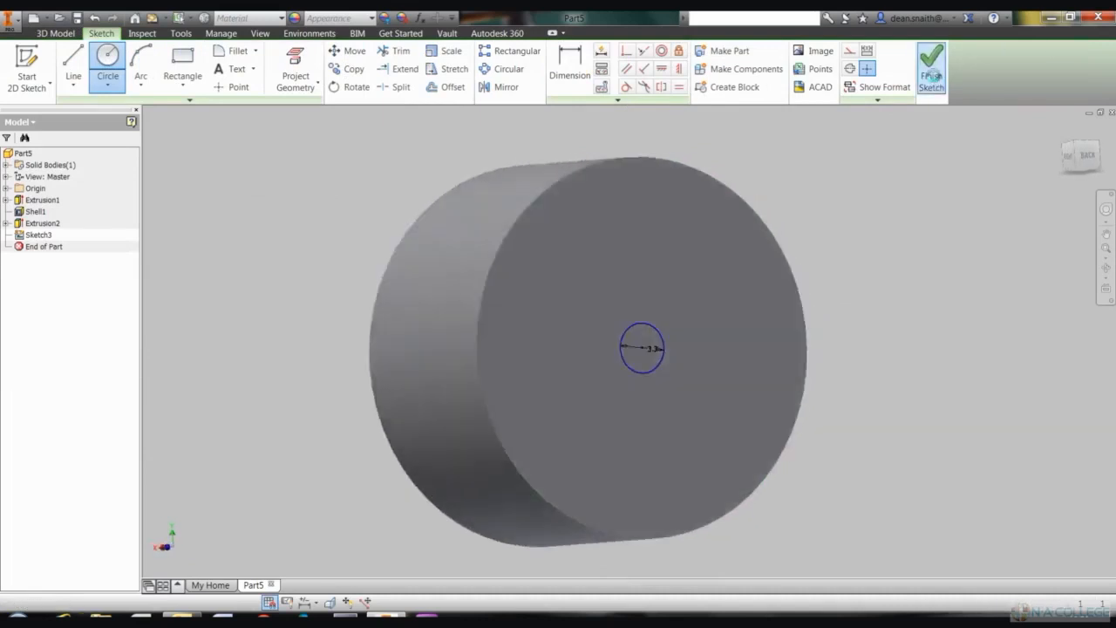
click(932, 68)
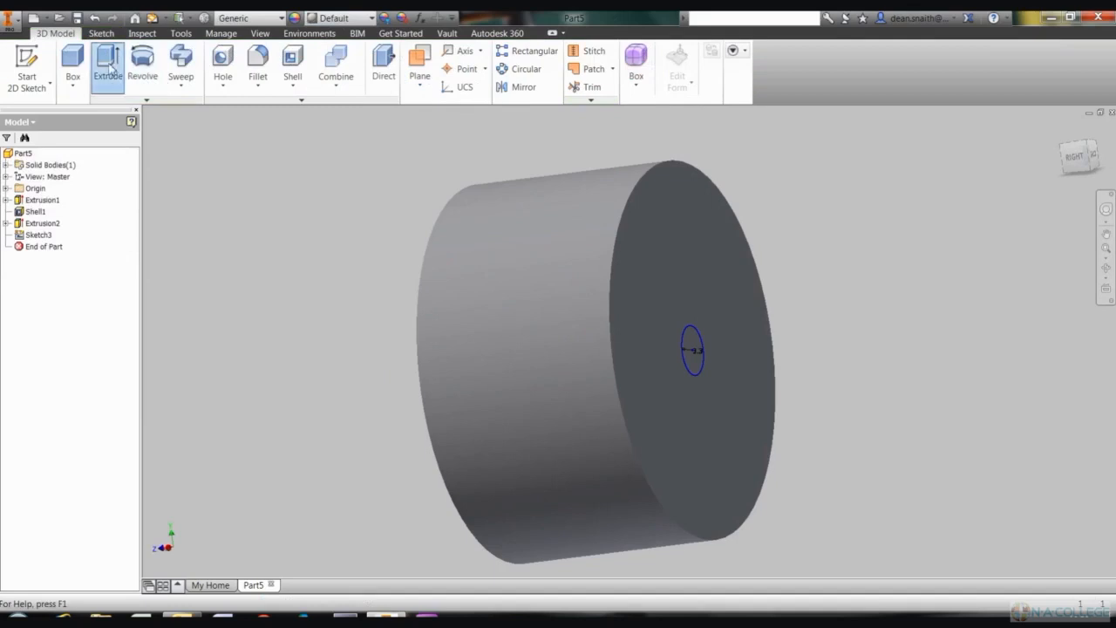
- Cut the small circle 8 mm into the back face as axle hole Extrusion3
click(109, 67)
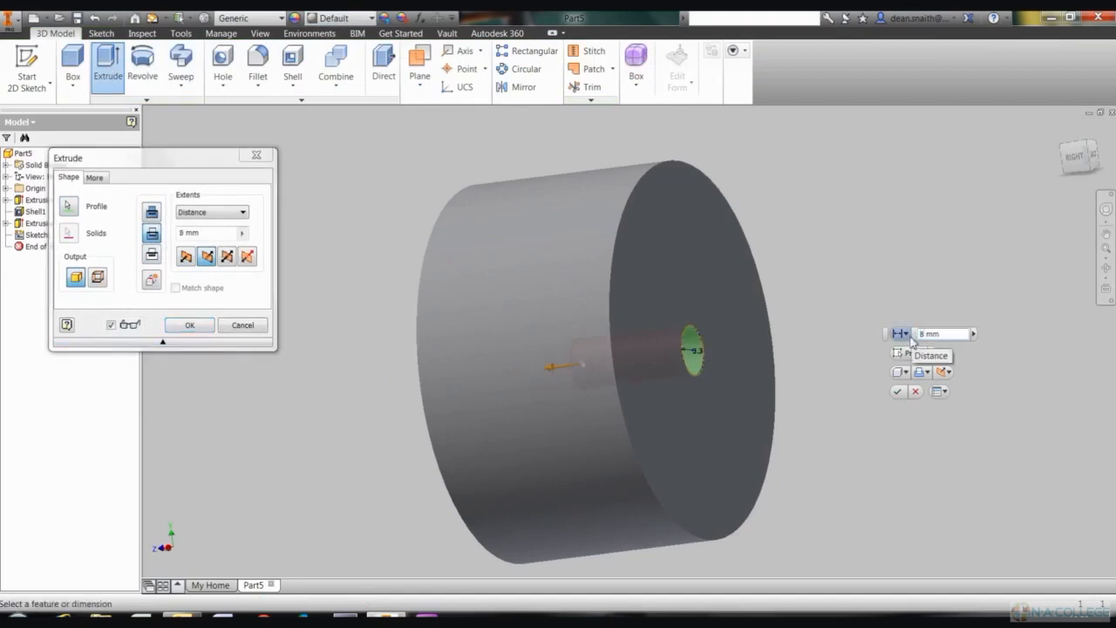
click(189, 324)
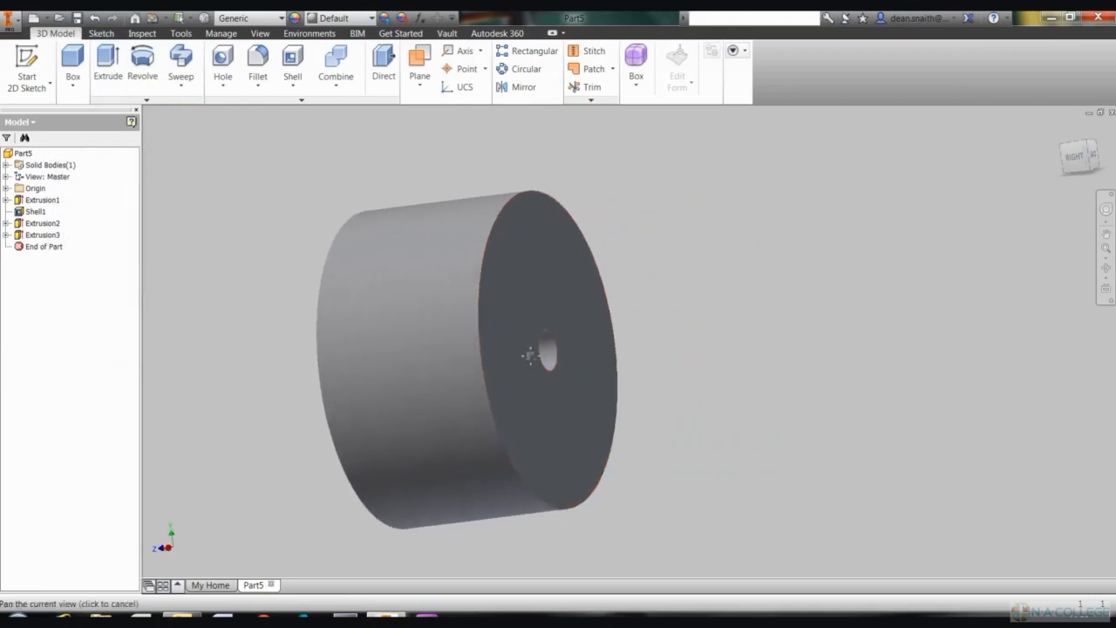
drag(532, 352, 645, 340)
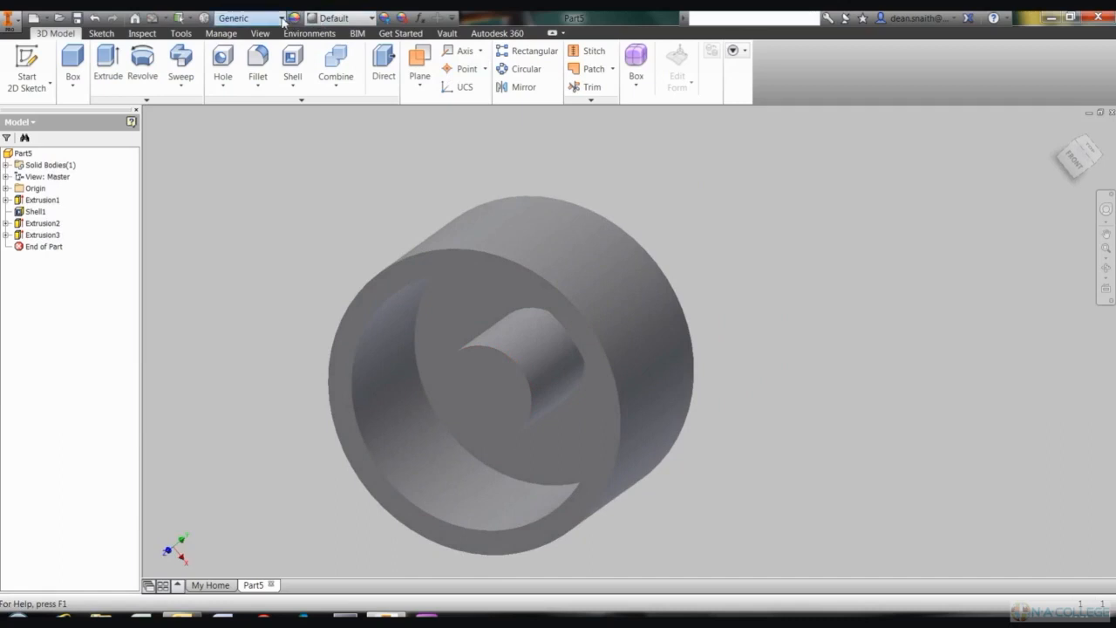
- Assign PC/ABS Plastic material and a Black appearance to the wheel
click(248, 18)
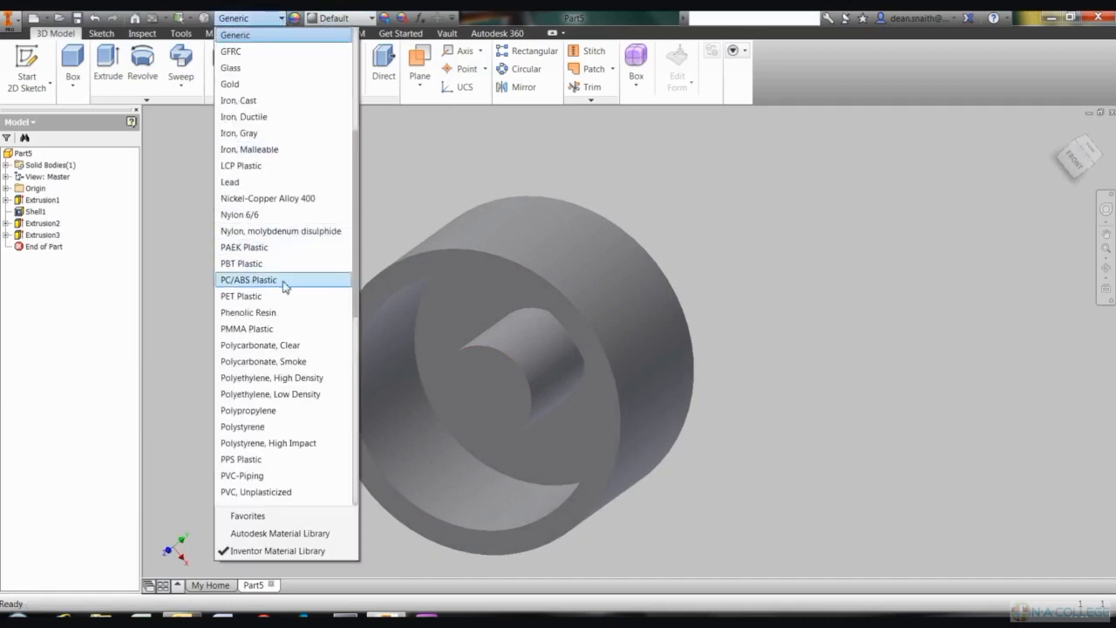
click(248, 279)
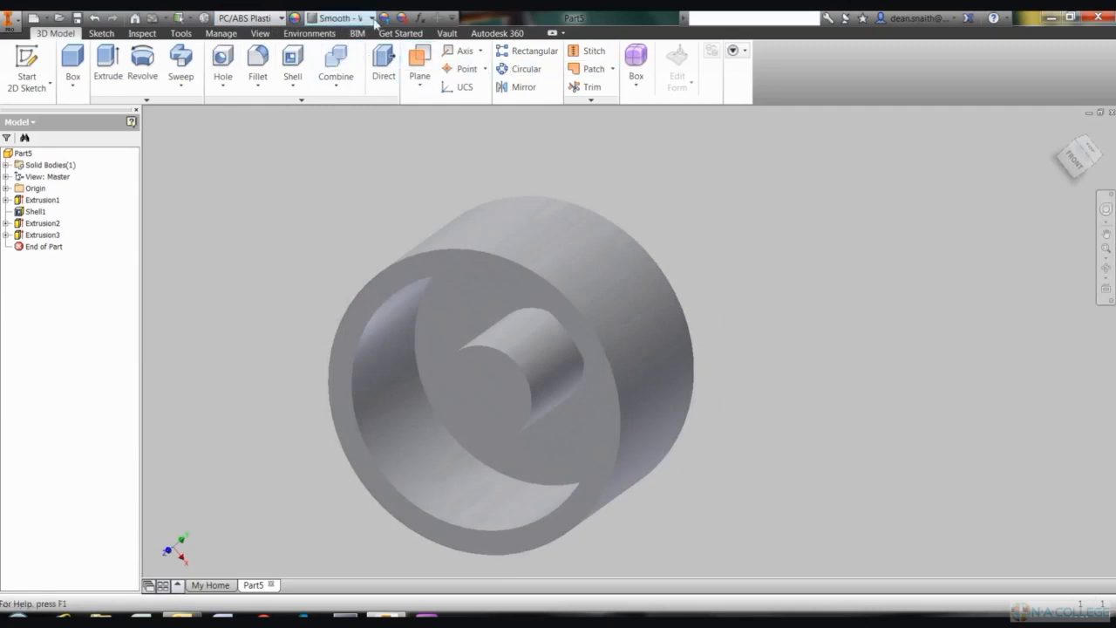
click(359, 17)
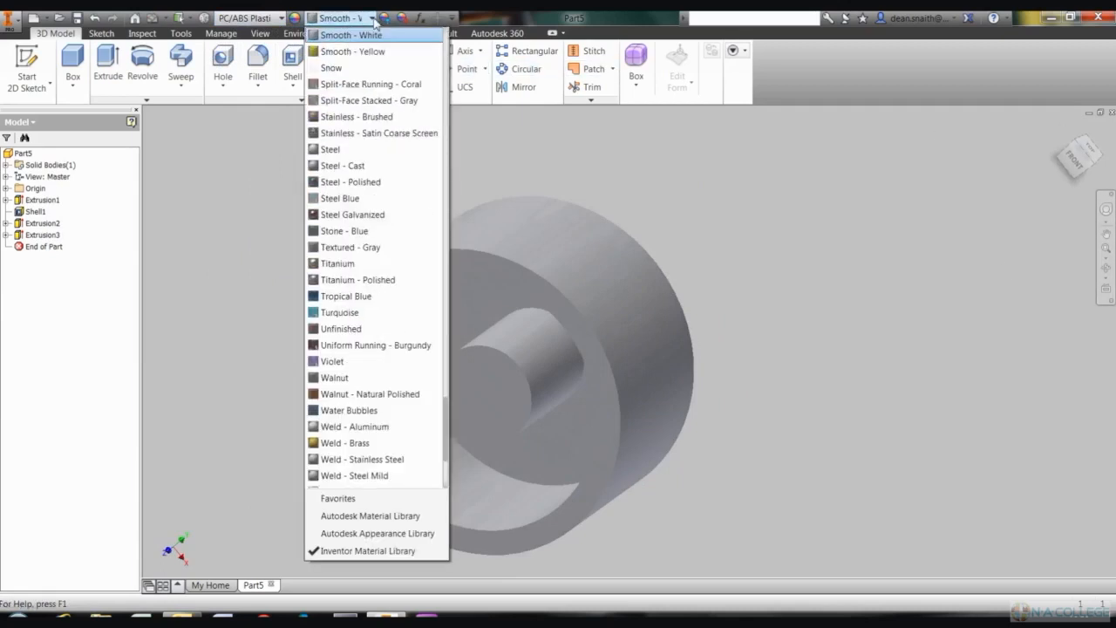
mouse_move(375, 132)
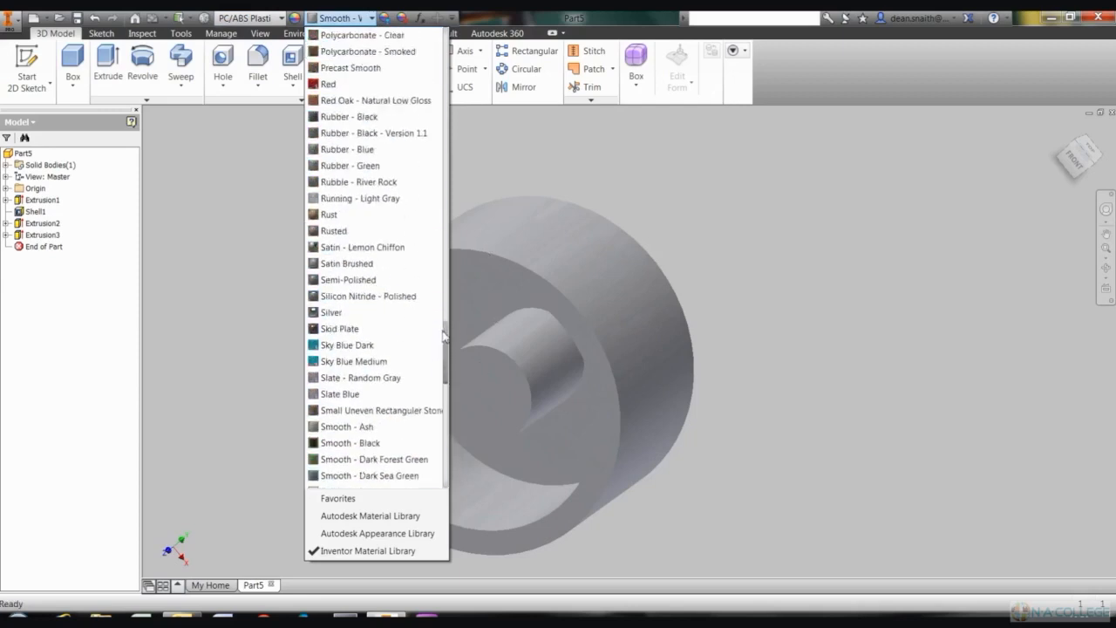
scroll(up, 3)
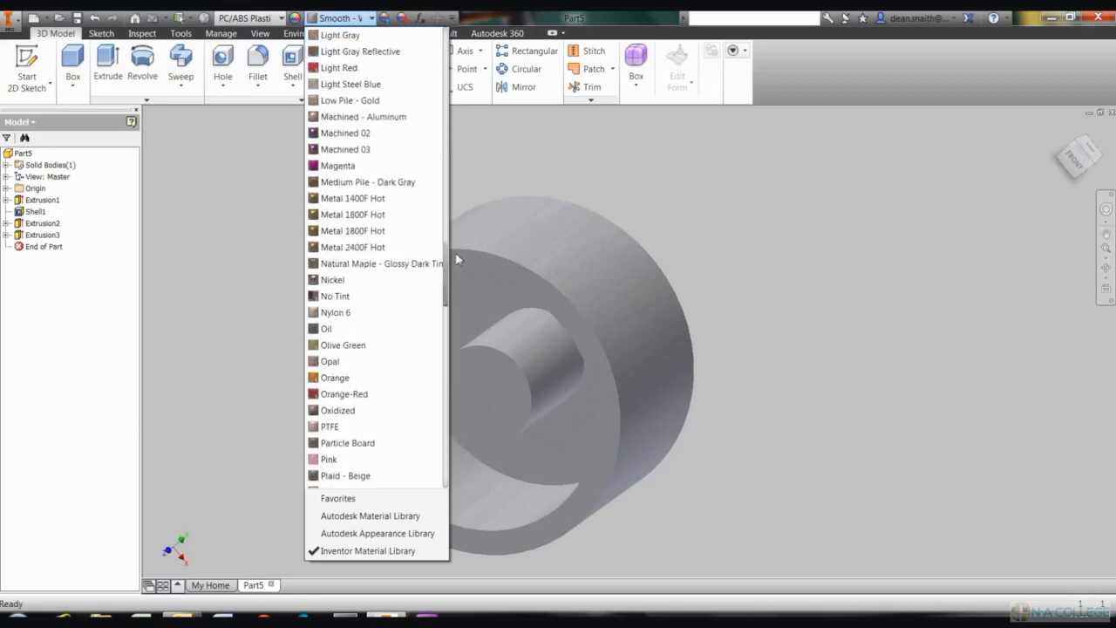
scroll(up, 3)
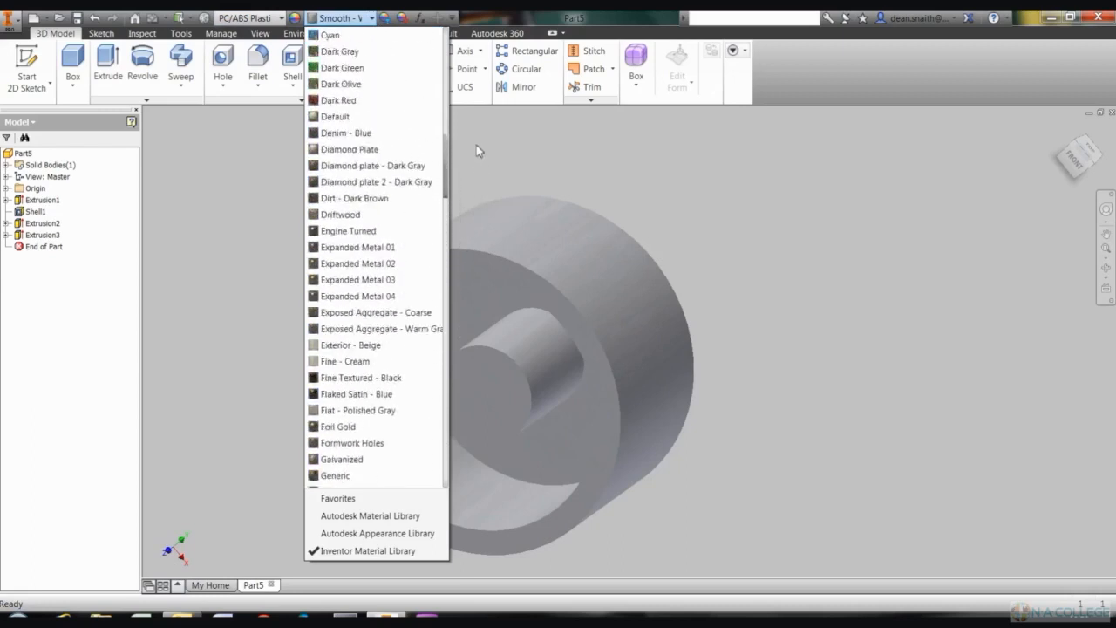
scroll(up, 3)
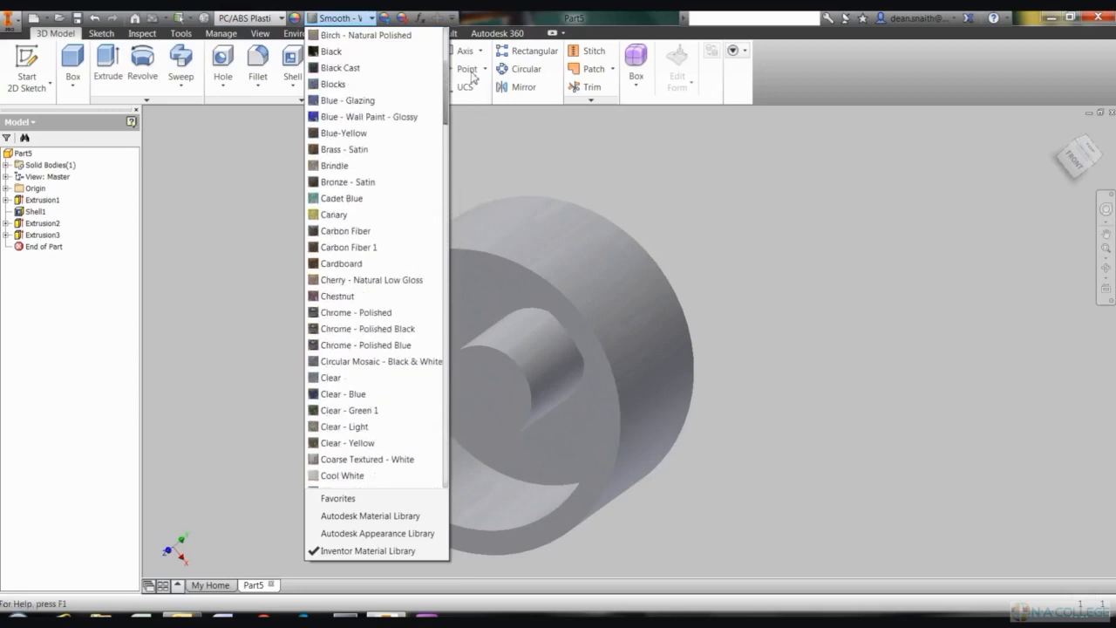
click(329, 50)
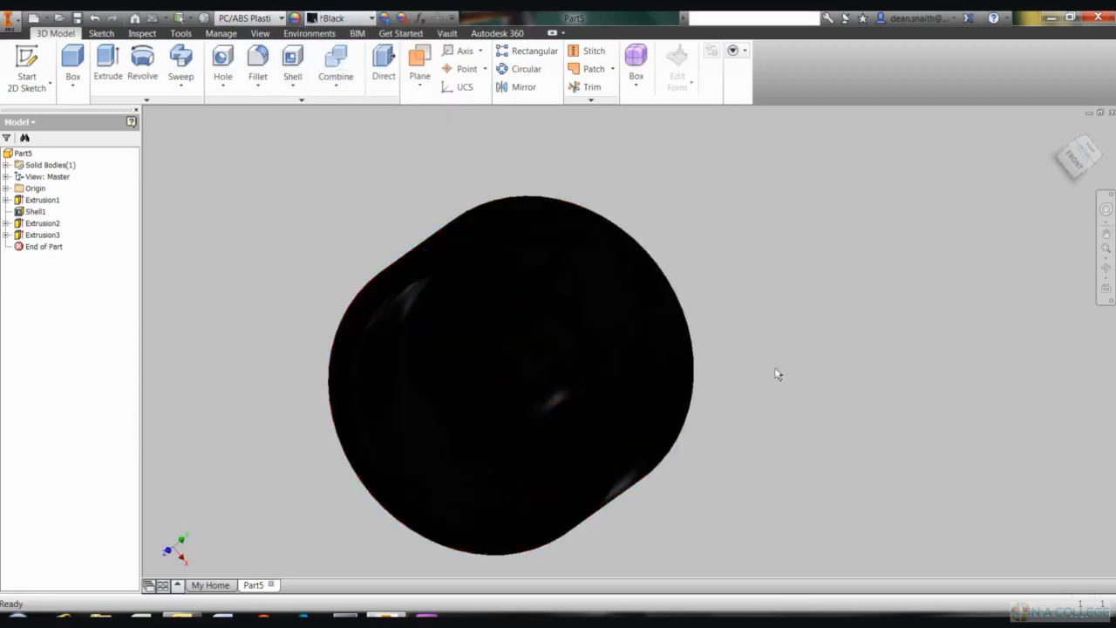
- Assign the Gunmetal appearance to the wheel from the Quick Access appearance list
drag(777, 375, 889, 387)
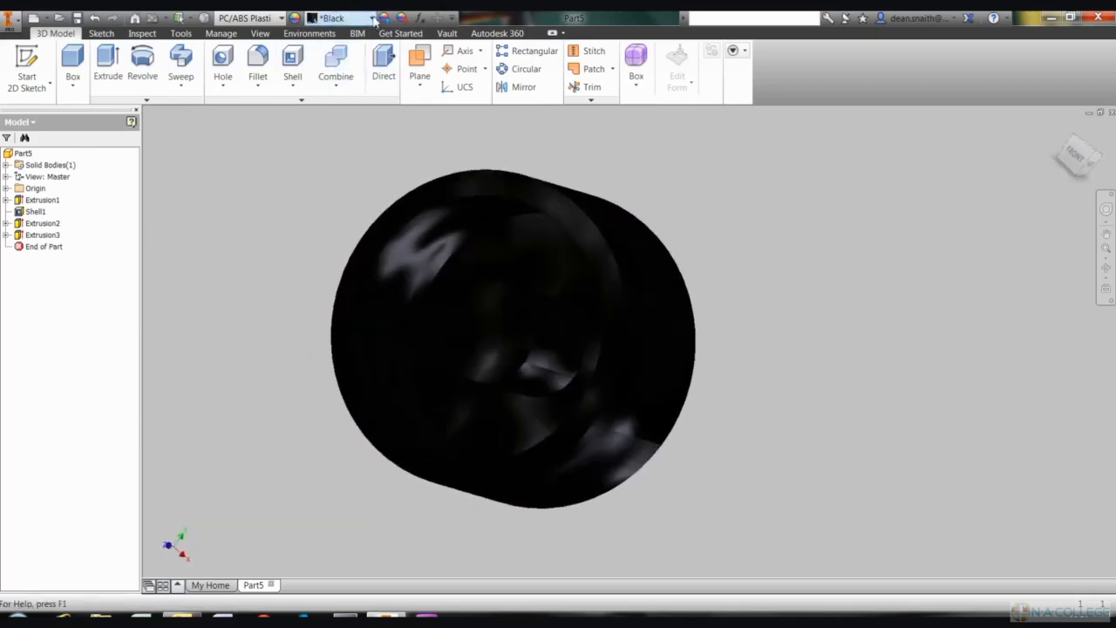
click(369, 18)
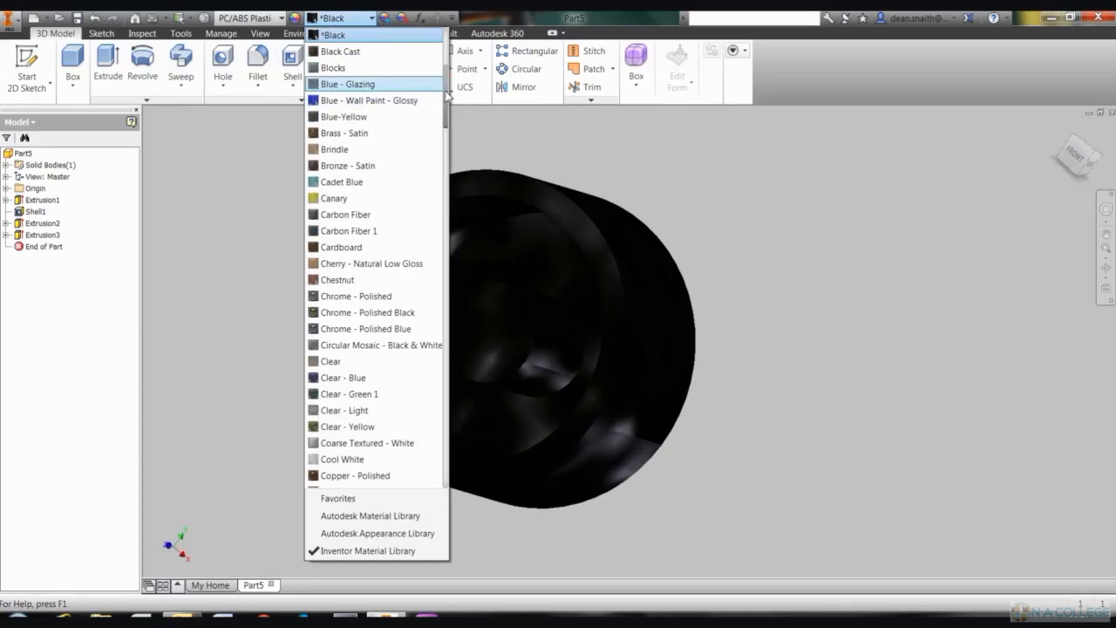
scroll(down, 3)
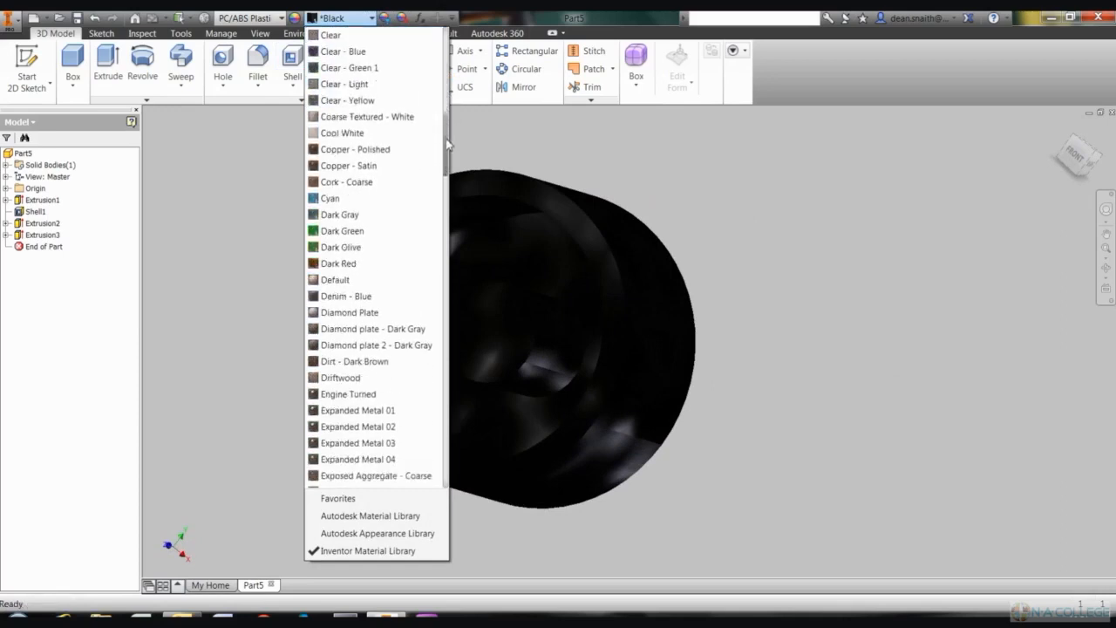
scroll(down, 3)
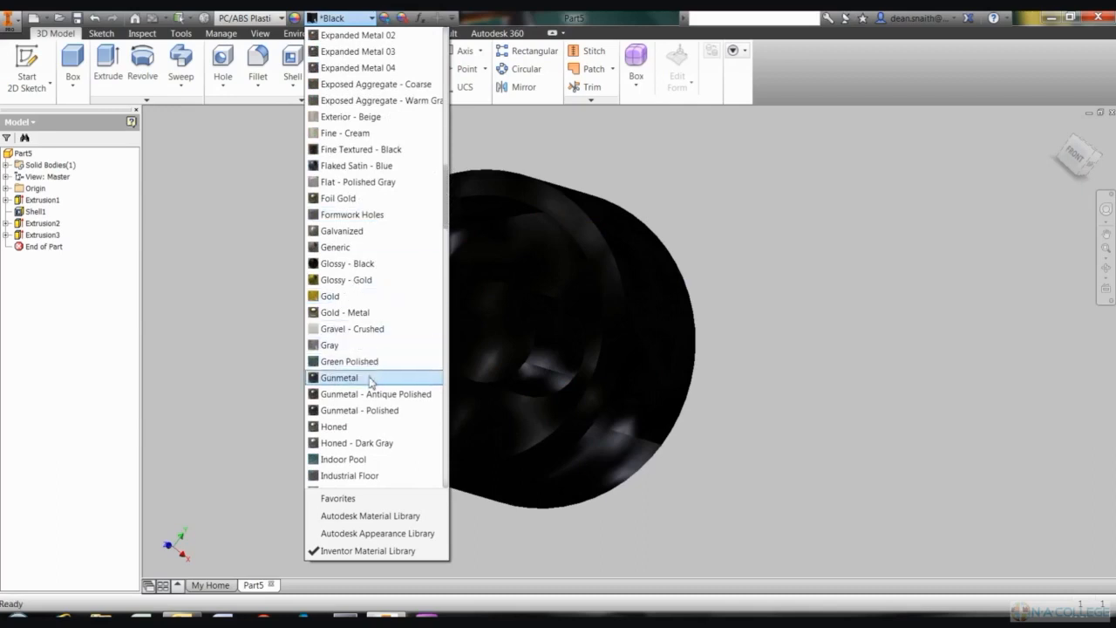
click(338, 377)
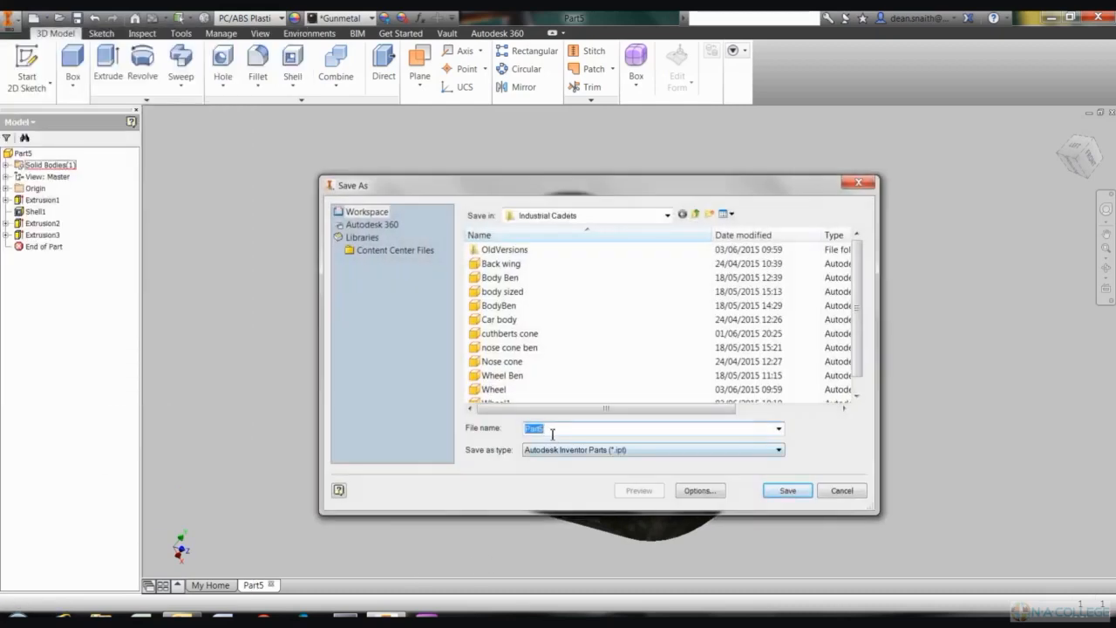
mouse_move(484, 436)
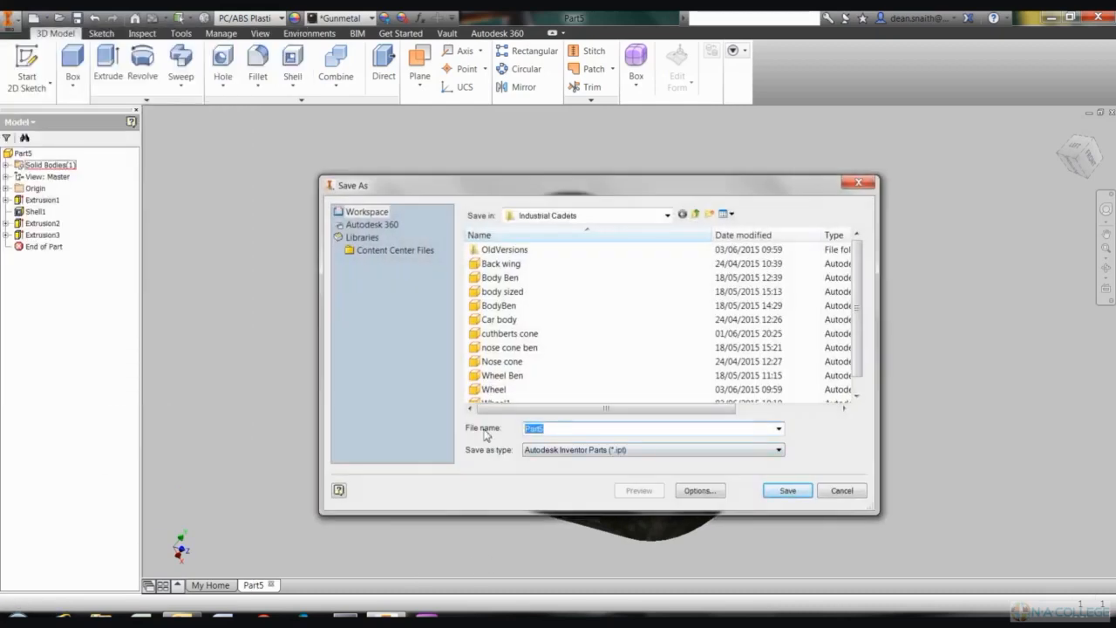
- Name the part file 'Wheel' and save it to the Industrial Cadets folder
text(Wheel2)
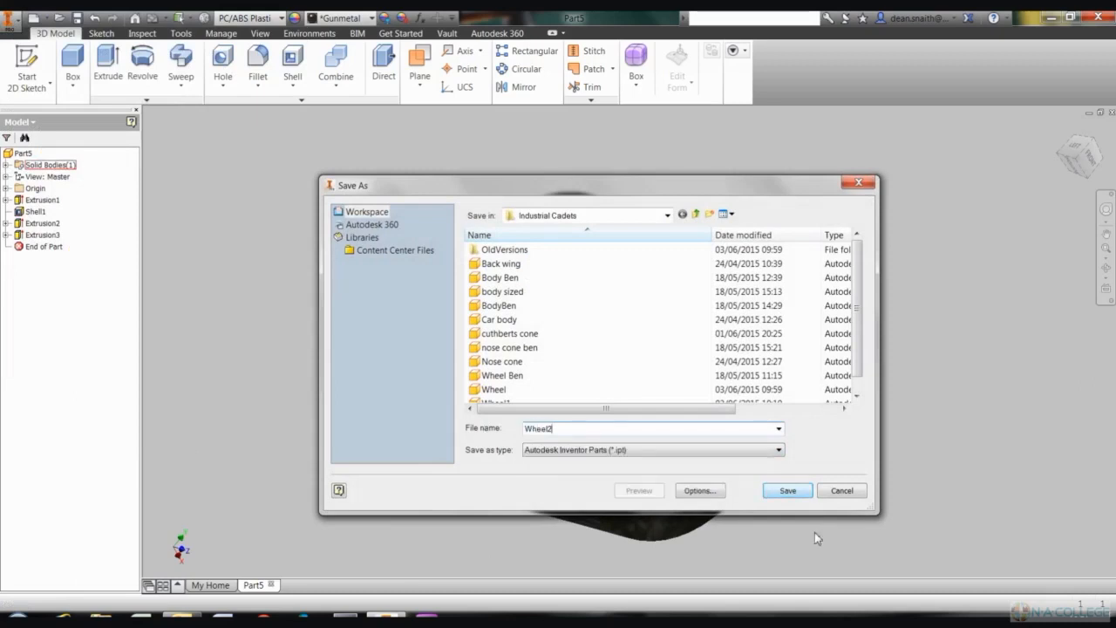
click(785, 490)
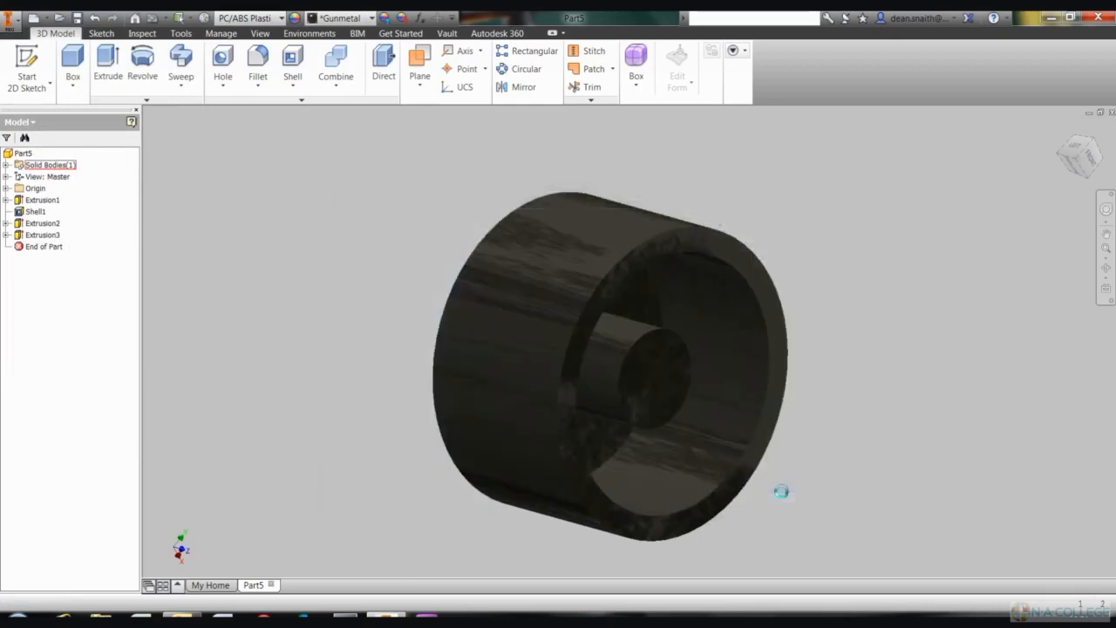